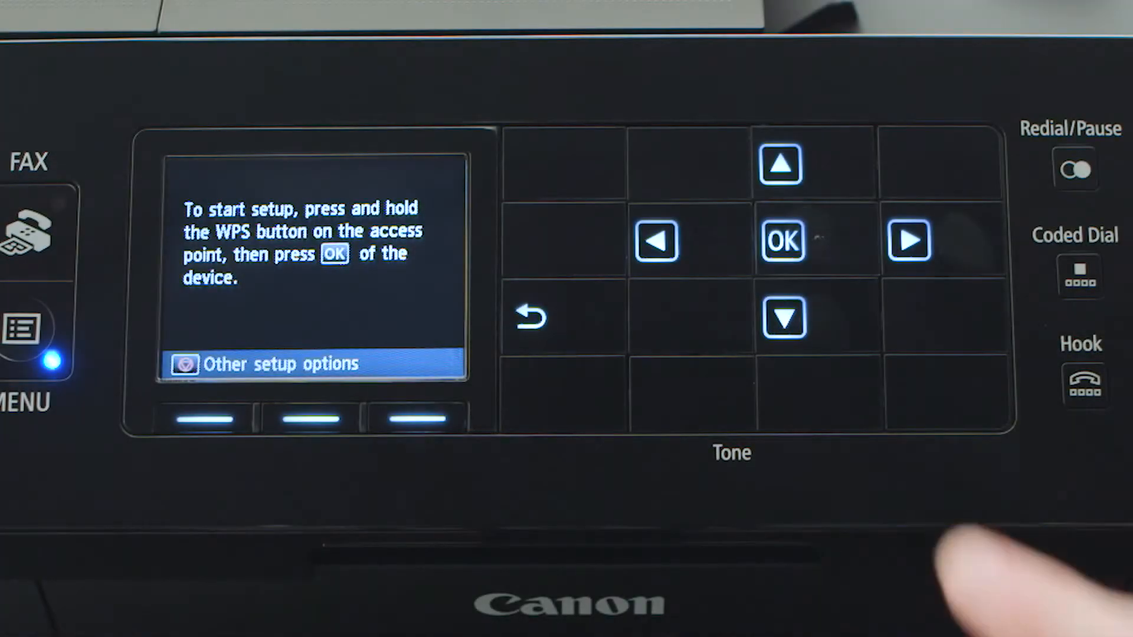
# Step: Confirm OK on the printer panel to begin WPS connection to the access point
pyautogui.click(782, 239)
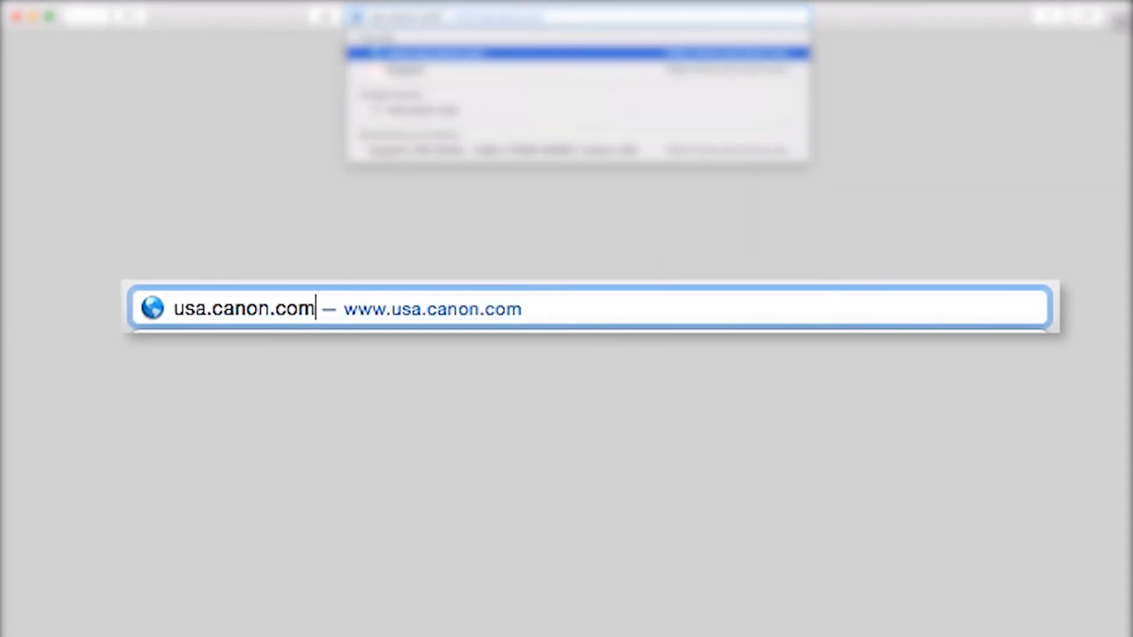
# Step: Go to usa.canon.com/support, search model MX922 and choose PIXMA MX922 to reach its support page
pyautogui.write('/support')
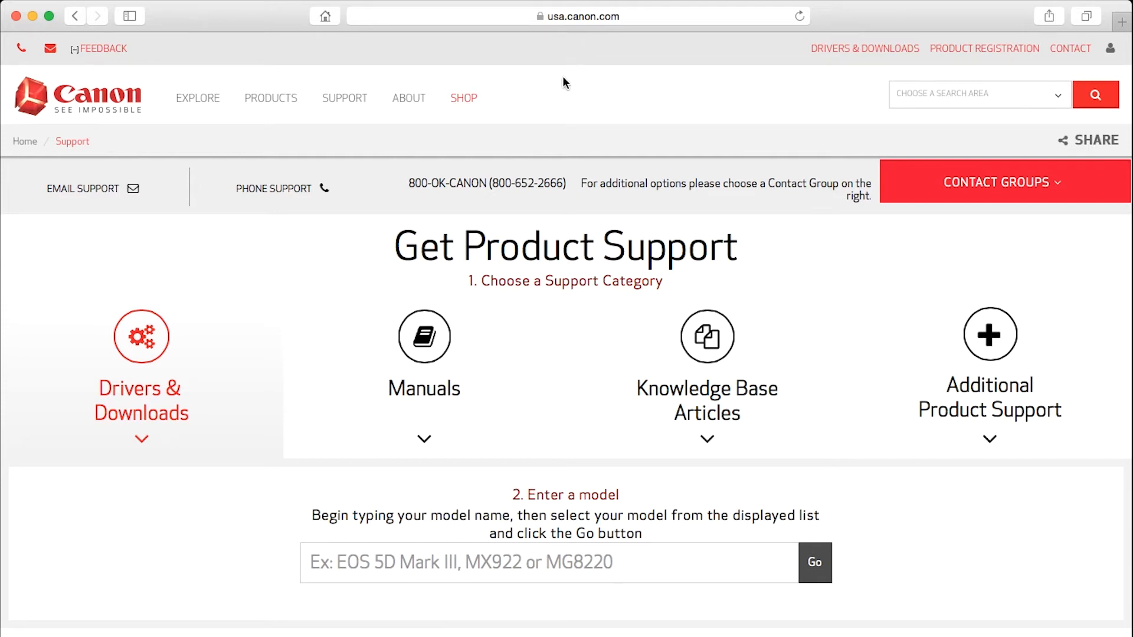
pyautogui.scroll(-3)
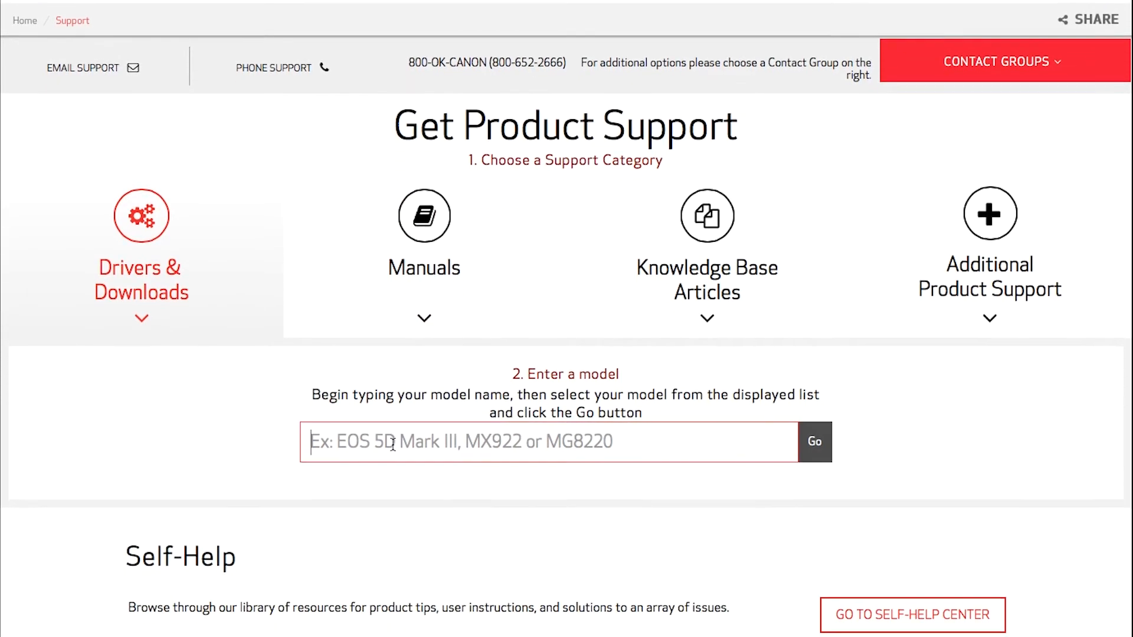
pyautogui.write('M')
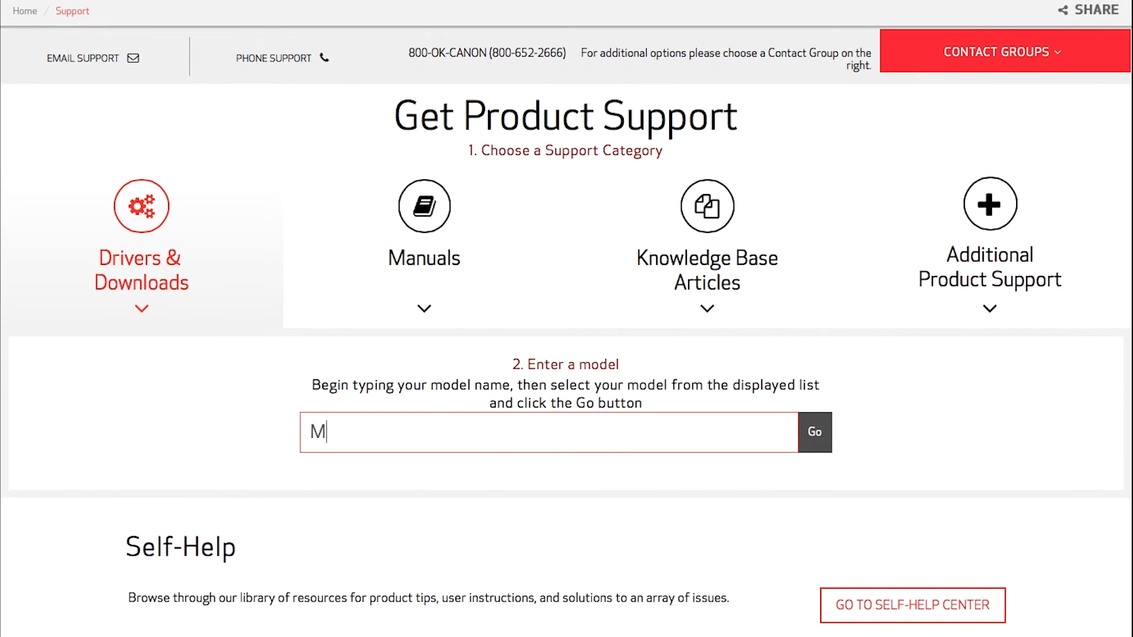
pyautogui.write('X922')
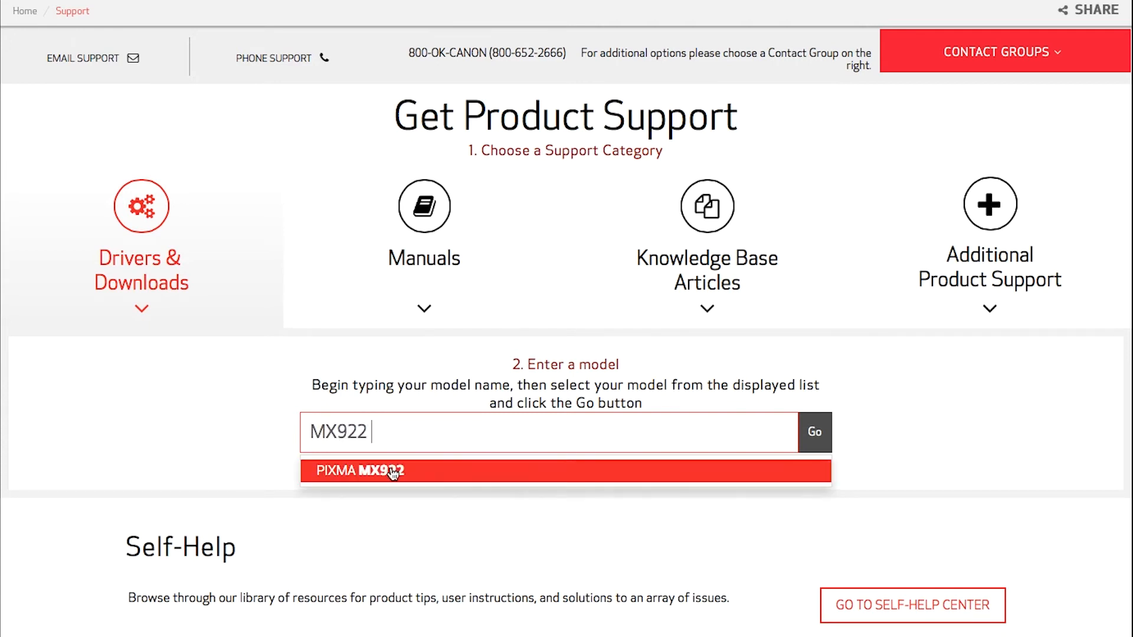
pyautogui.click(359, 470)
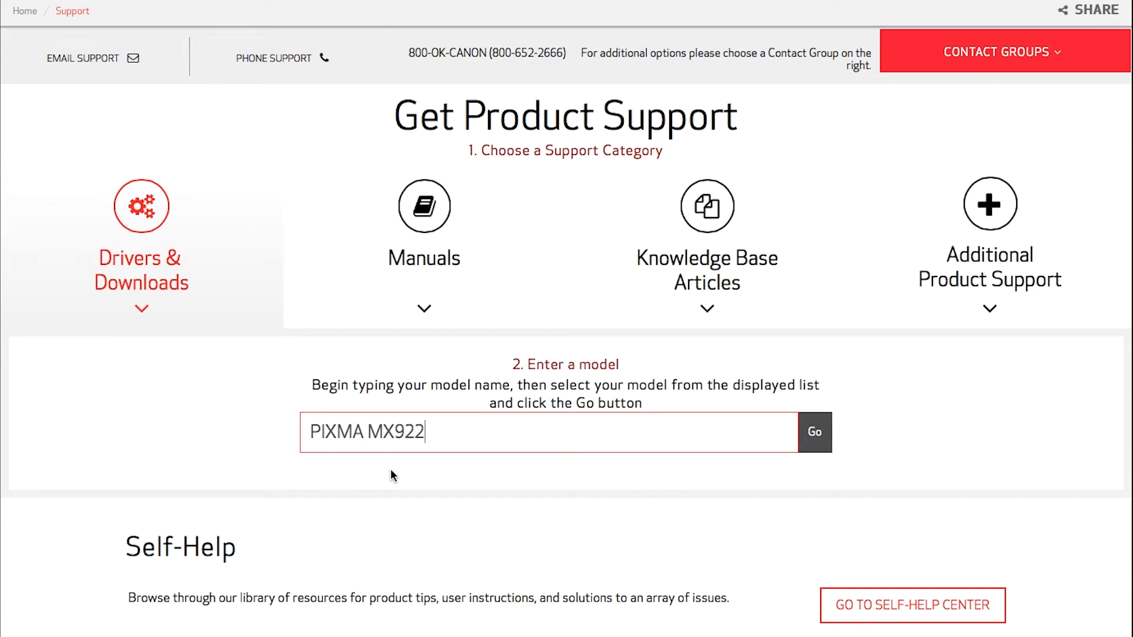
pyautogui.moveTo(717, 441)
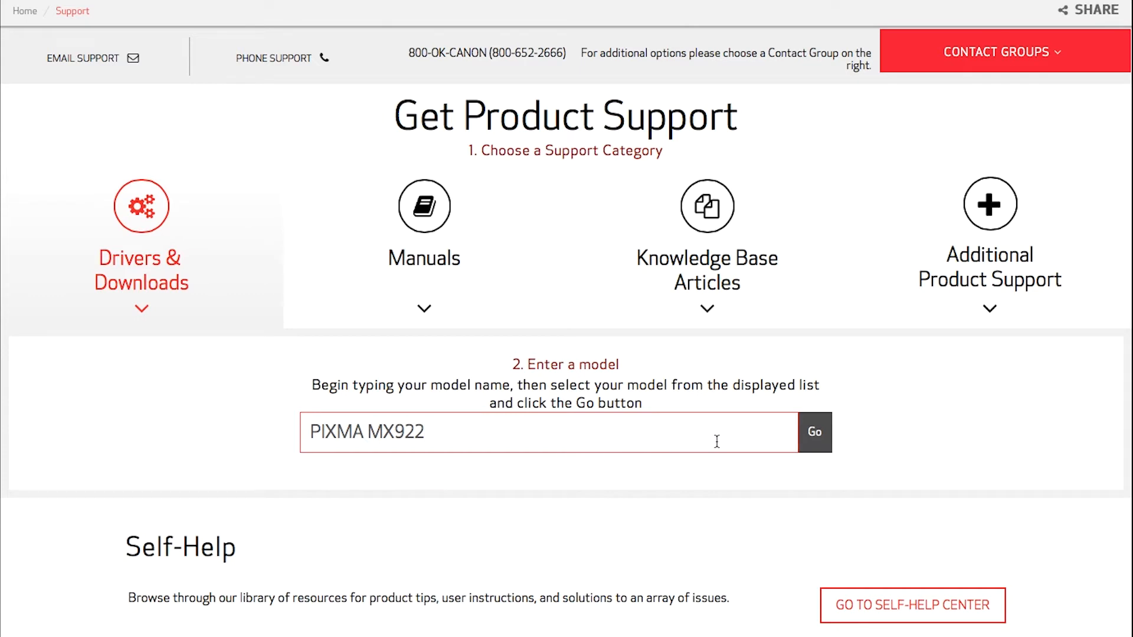
pyautogui.click(814, 432)
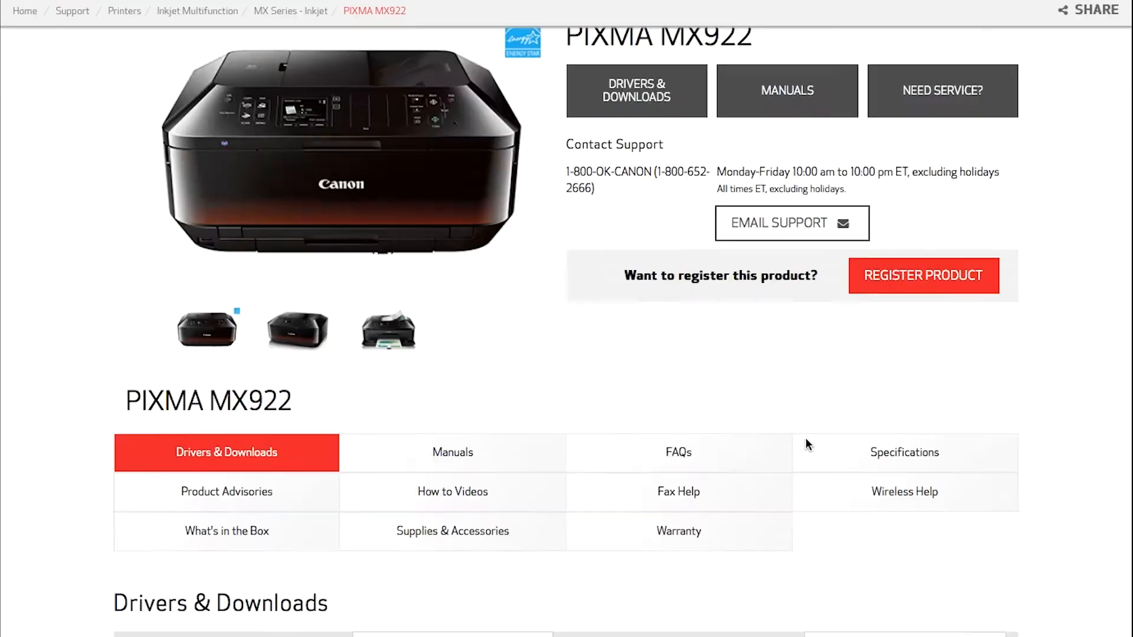
# Step: From Drivers & Downloads, select the MX920 CUPS printer driver and scanner driver, download them and view Downloads
pyautogui.scroll(-3)
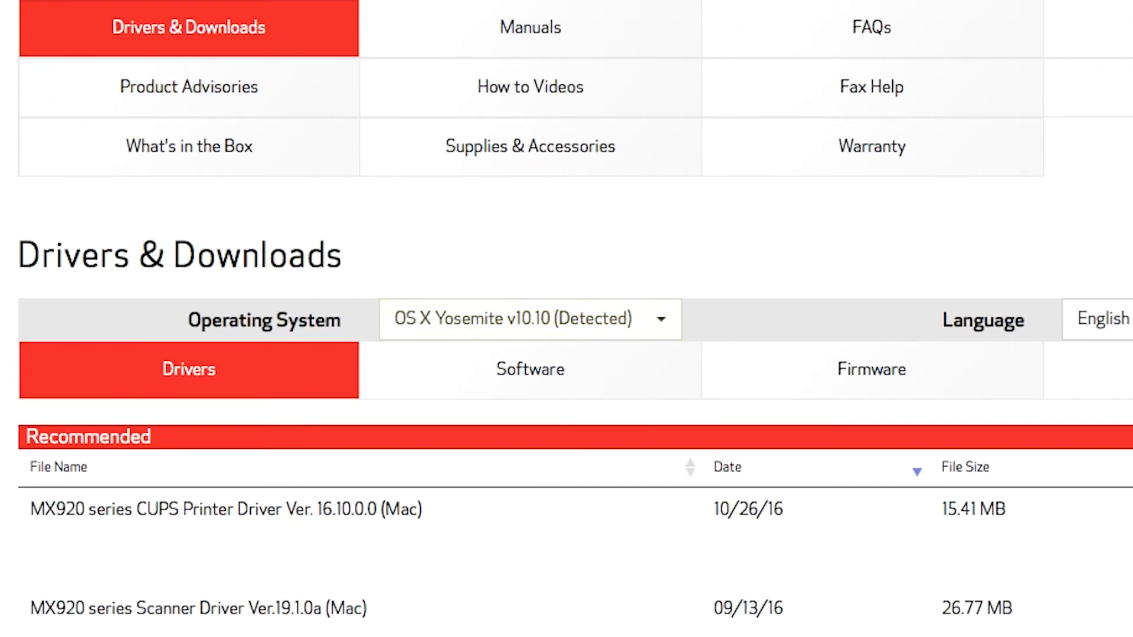
pyautogui.scroll(-3)
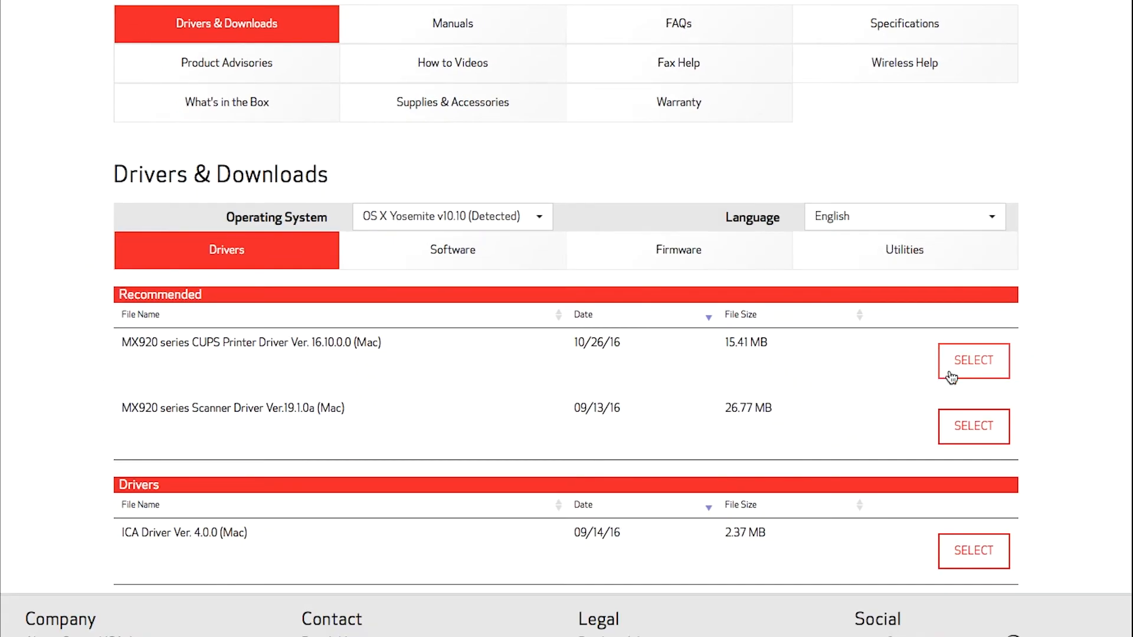
pyautogui.click(973, 361)
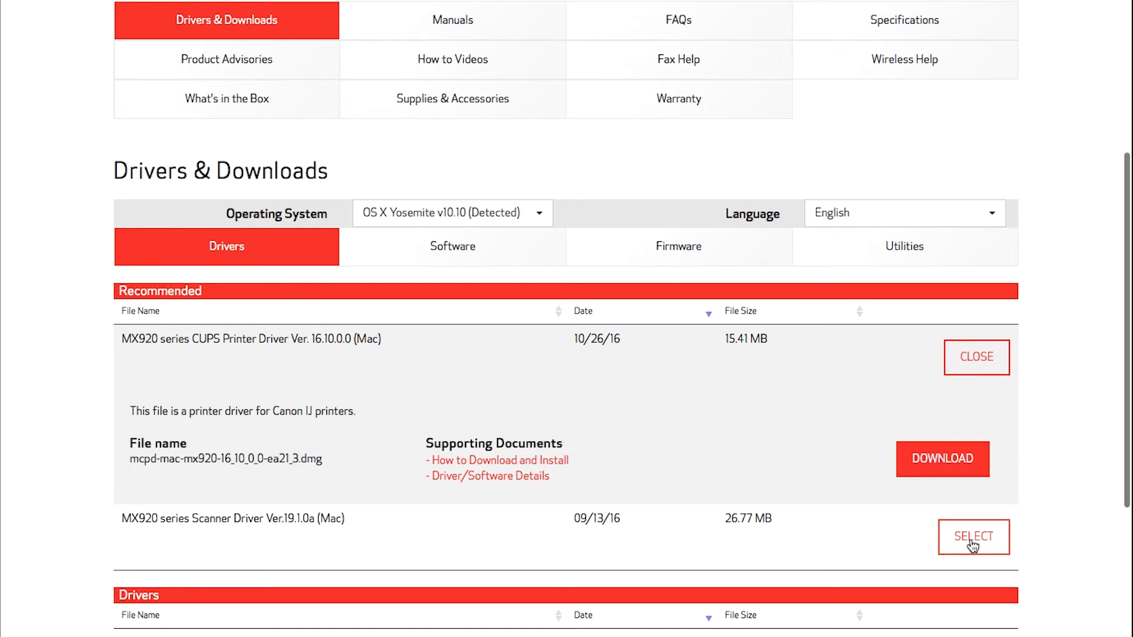
pyautogui.click(973, 537)
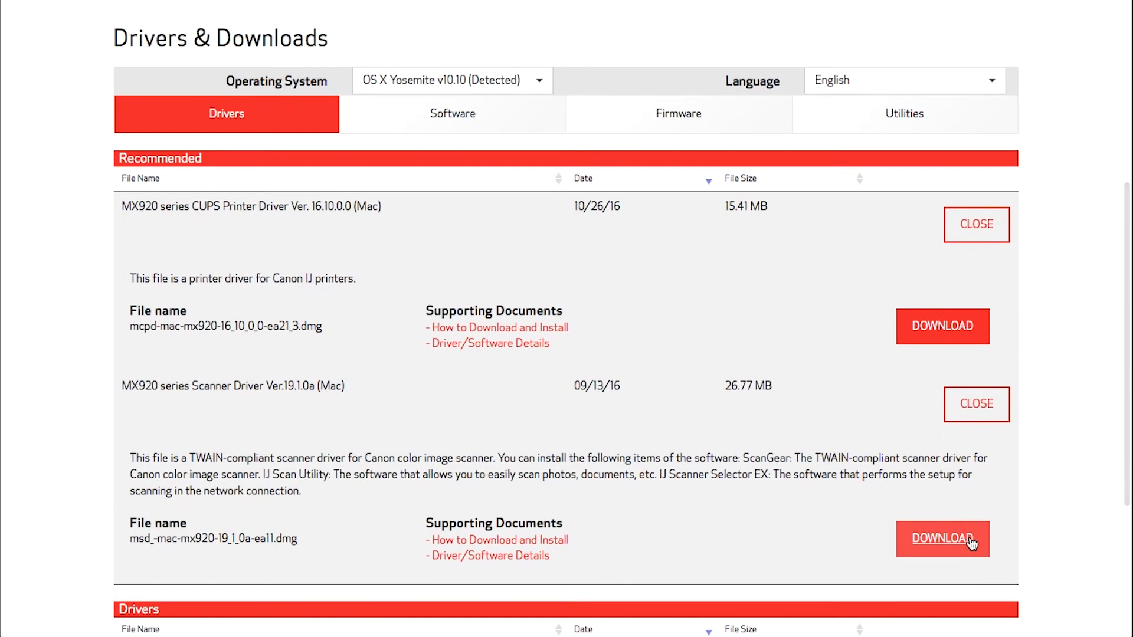
pyautogui.click(941, 538)
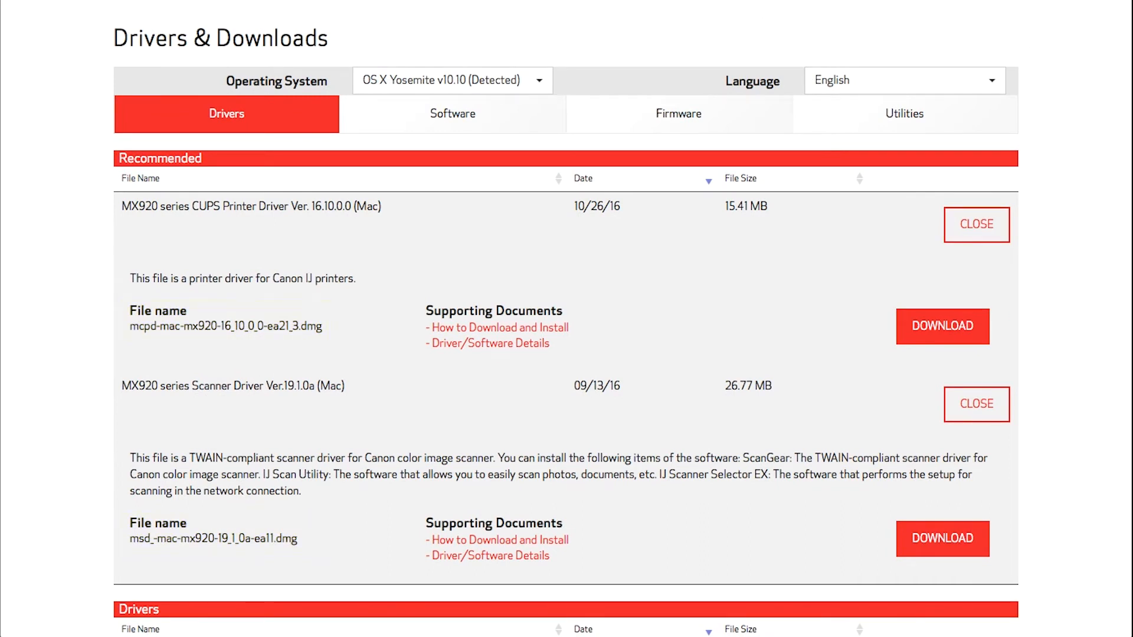
pyautogui.scroll(-3)
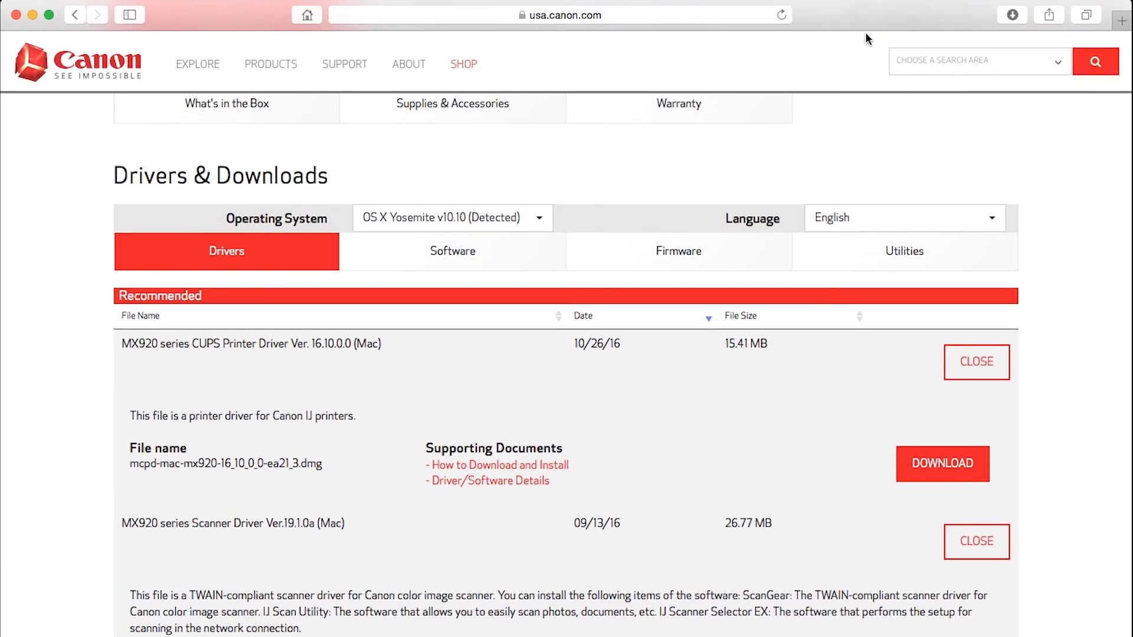
pyautogui.click(1011, 14)
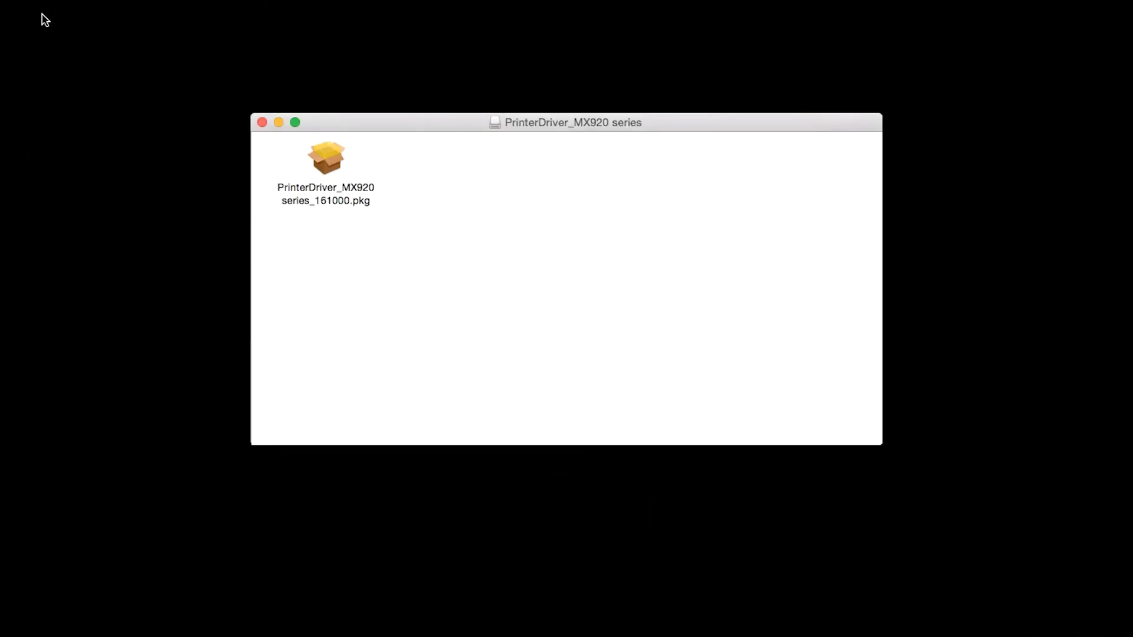
# Step: Launch PrinterDriver_MX920 series_161000.pkg from the mounted driver volume
pyautogui.doubleClick(326, 157)
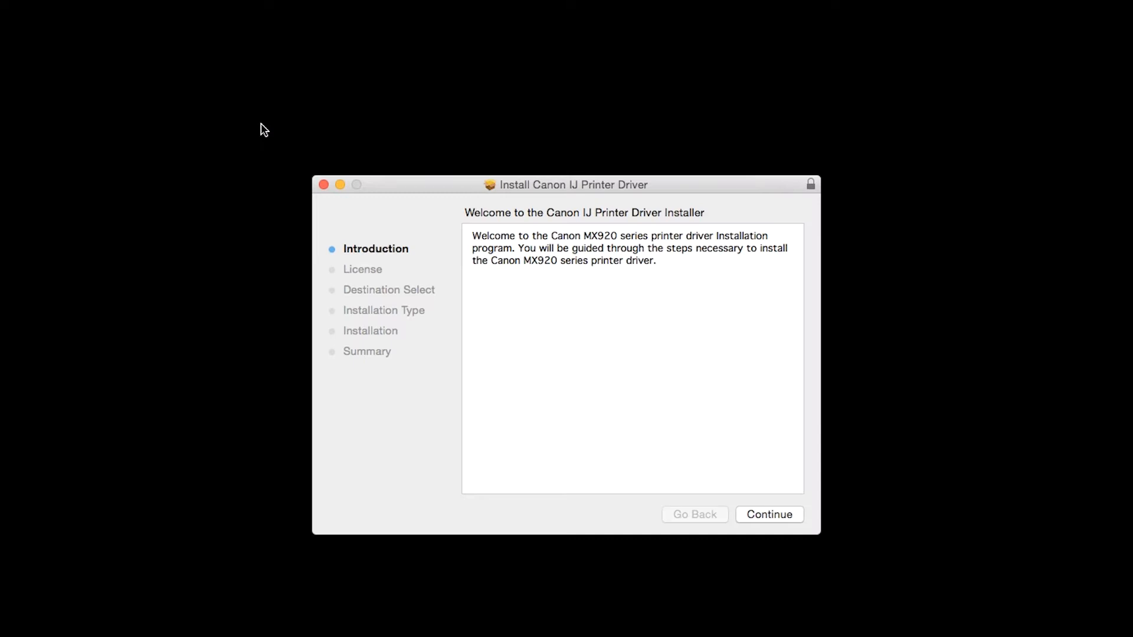
pyautogui.moveTo(274, 134)
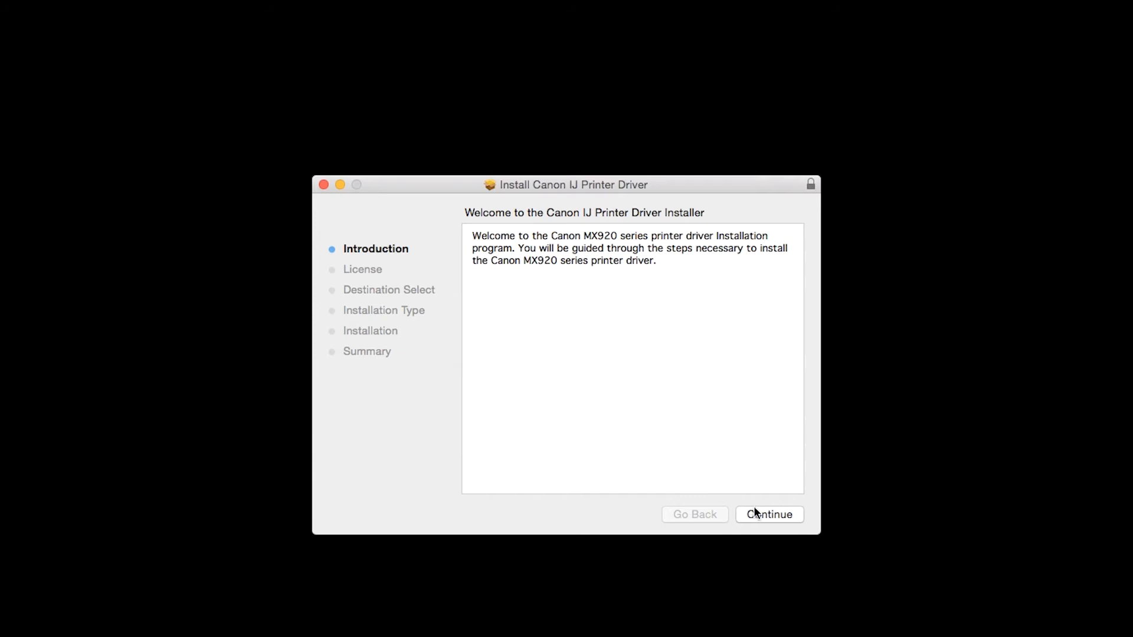
# Step: Continue through the Canon IJ Printer Driver installer, agree to the license and start the standard install
pyautogui.click(768, 513)
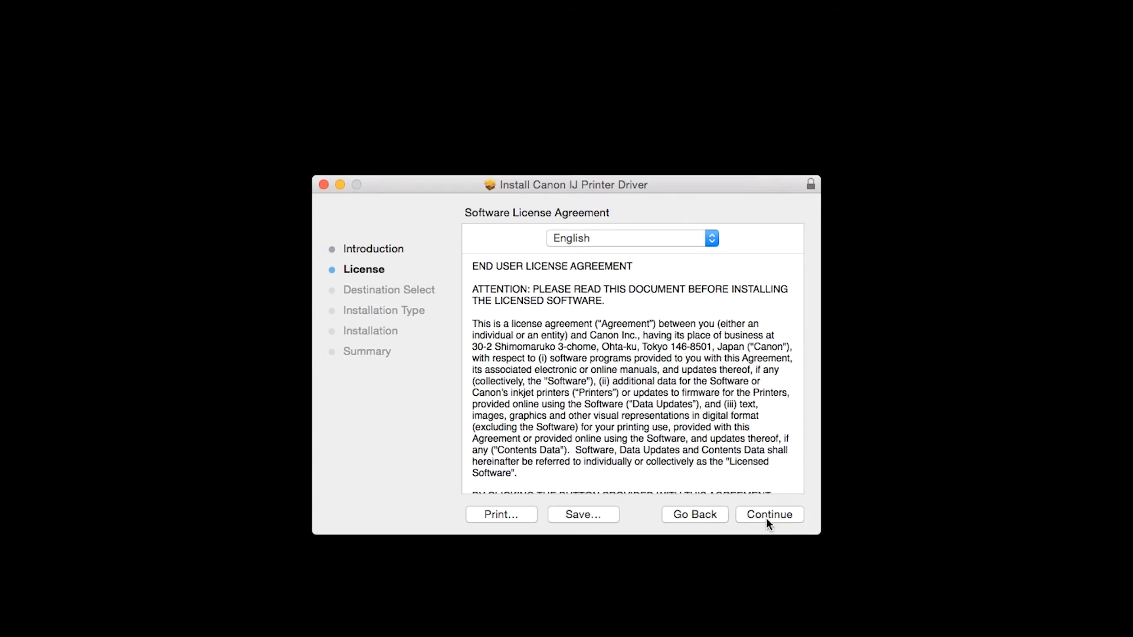
pyautogui.click(768, 514)
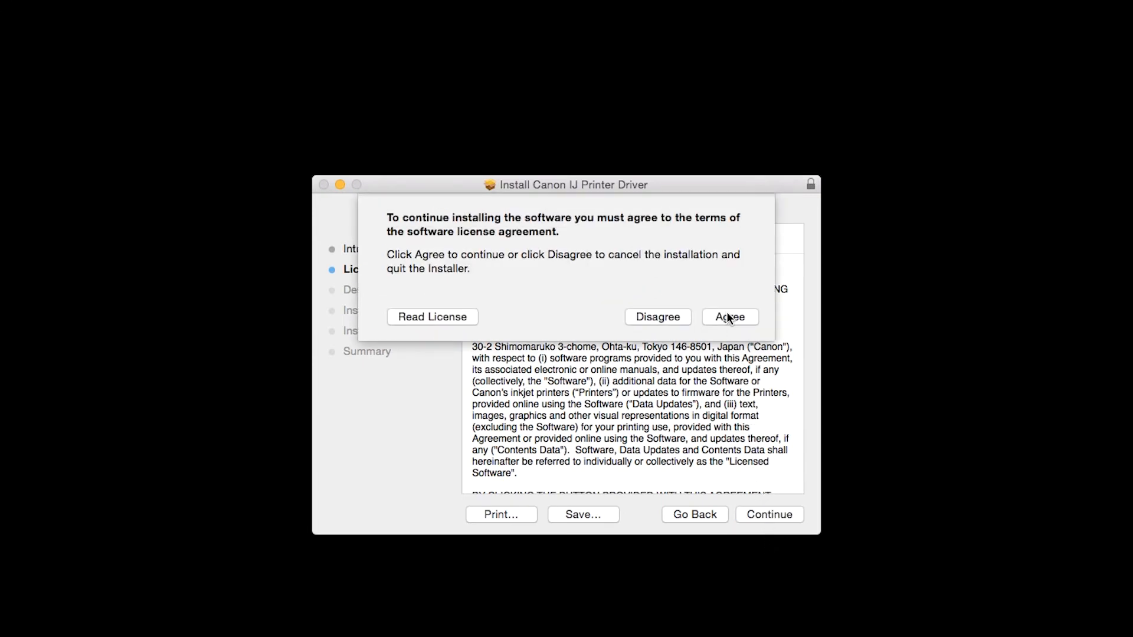
pyautogui.click(729, 316)
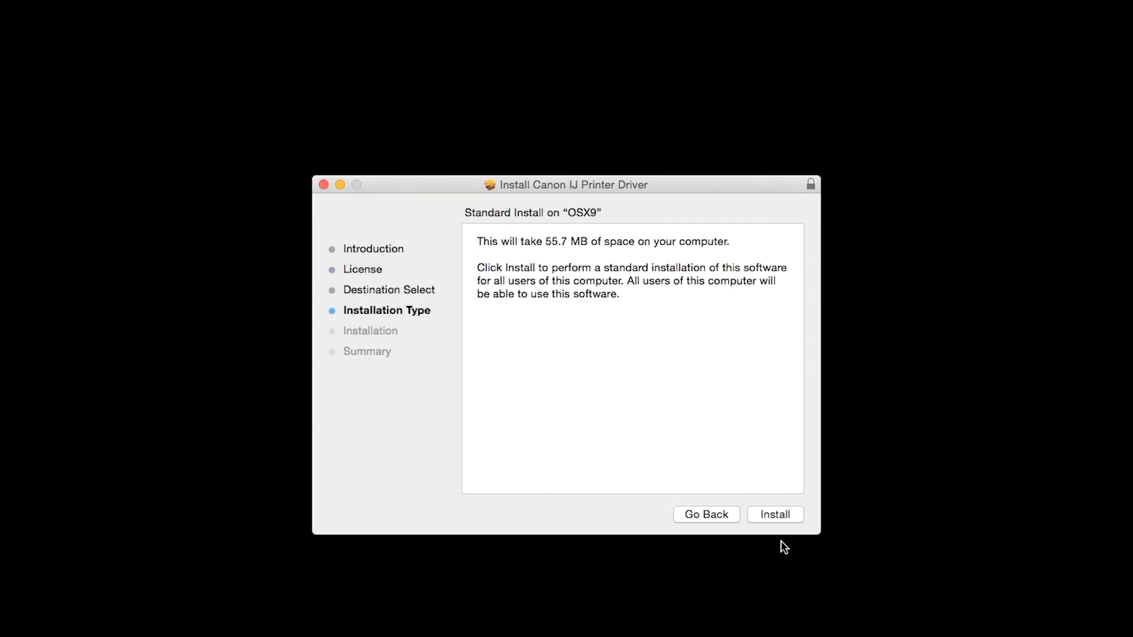
pyautogui.moveTo(786, 552)
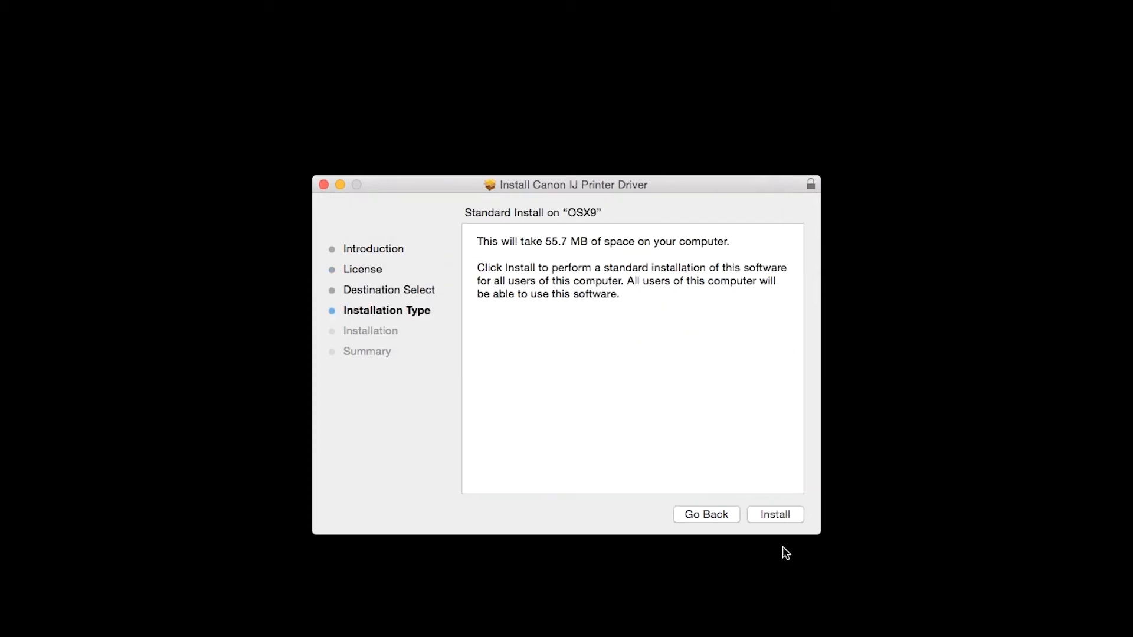
pyautogui.click(774, 514)
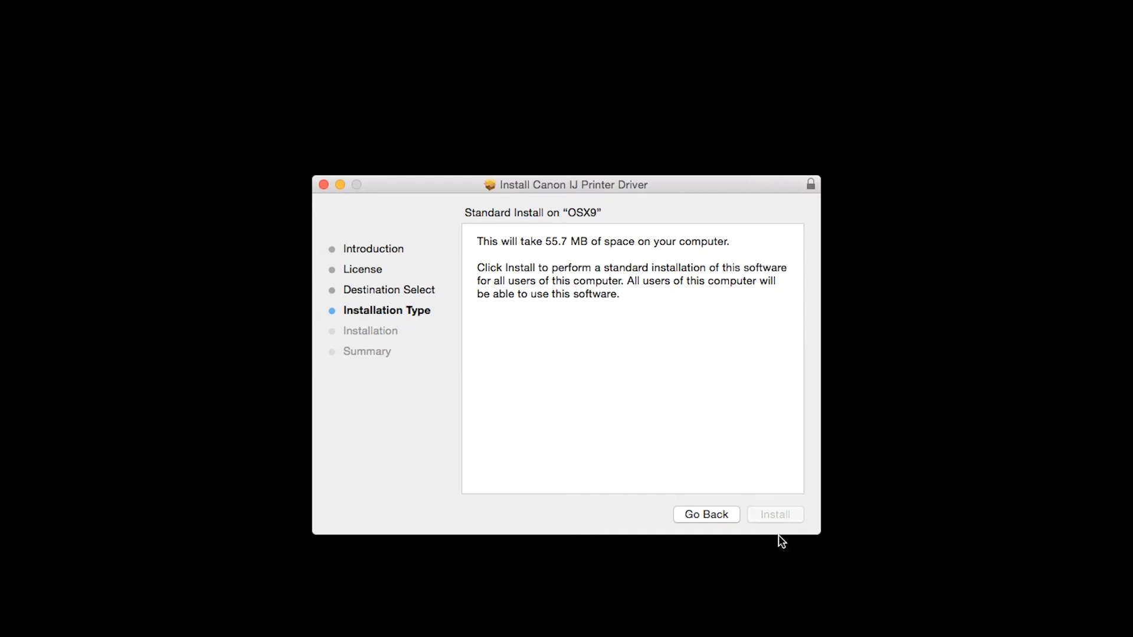
pyautogui.click(774, 515)
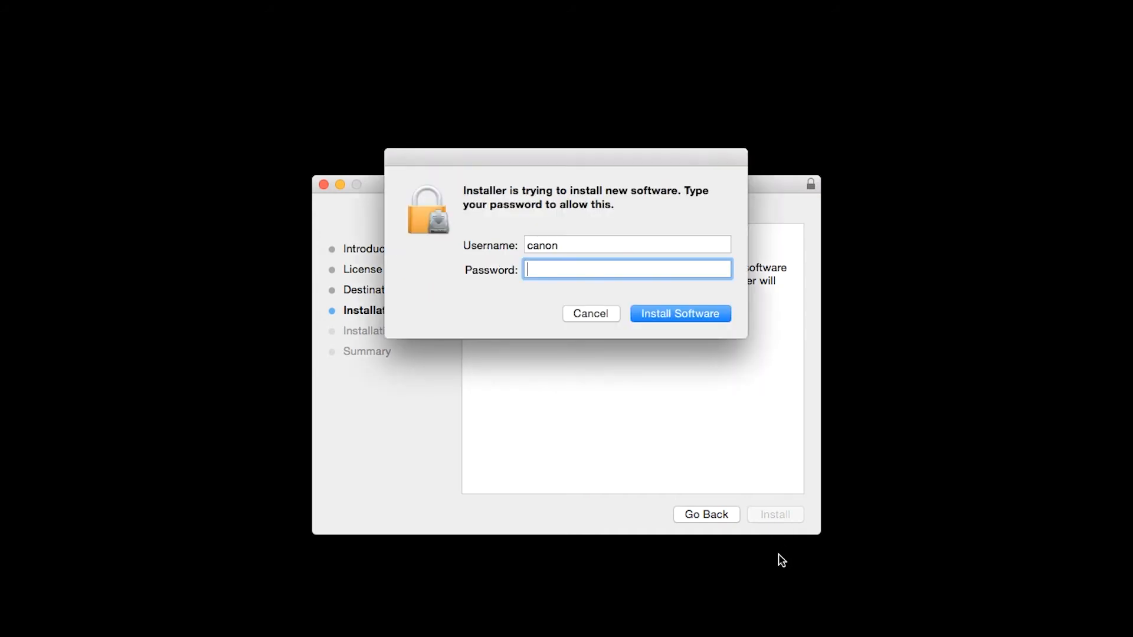
# Step: Enter the admin password to authorize the printer driver install and close the successful installer
pyautogui.write('••••')
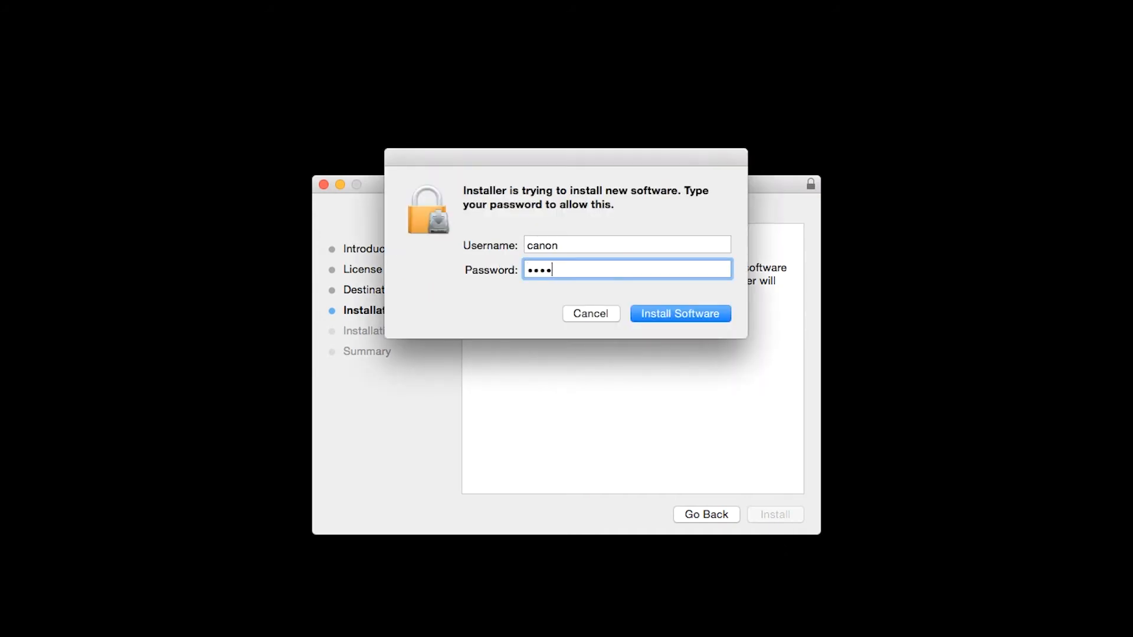
pyautogui.write('••••')
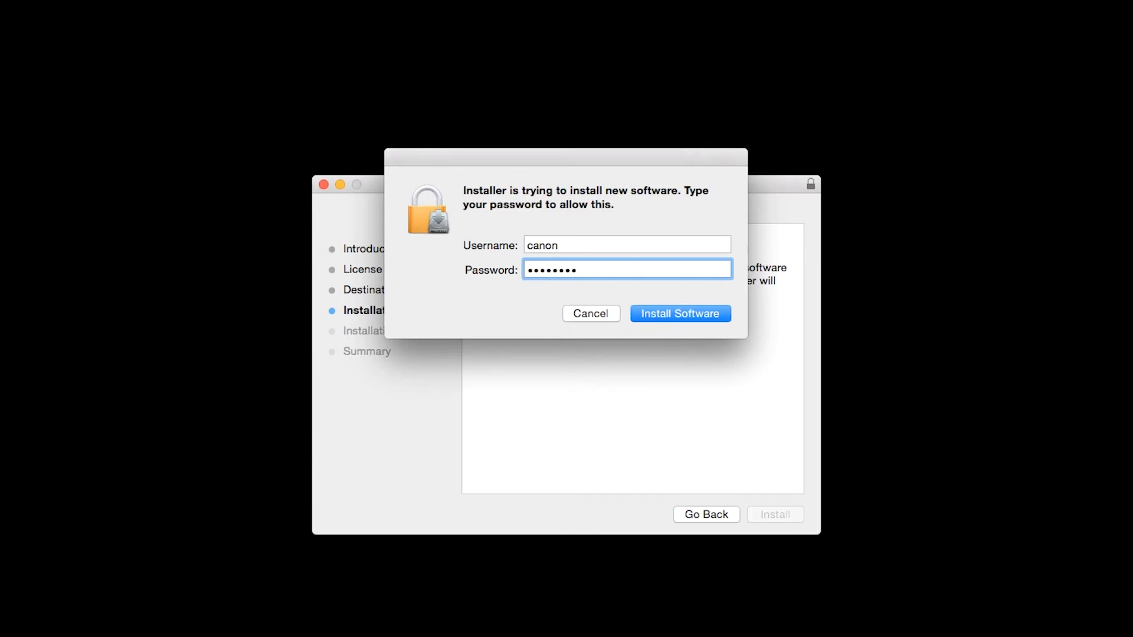
pyautogui.moveTo(697, 351)
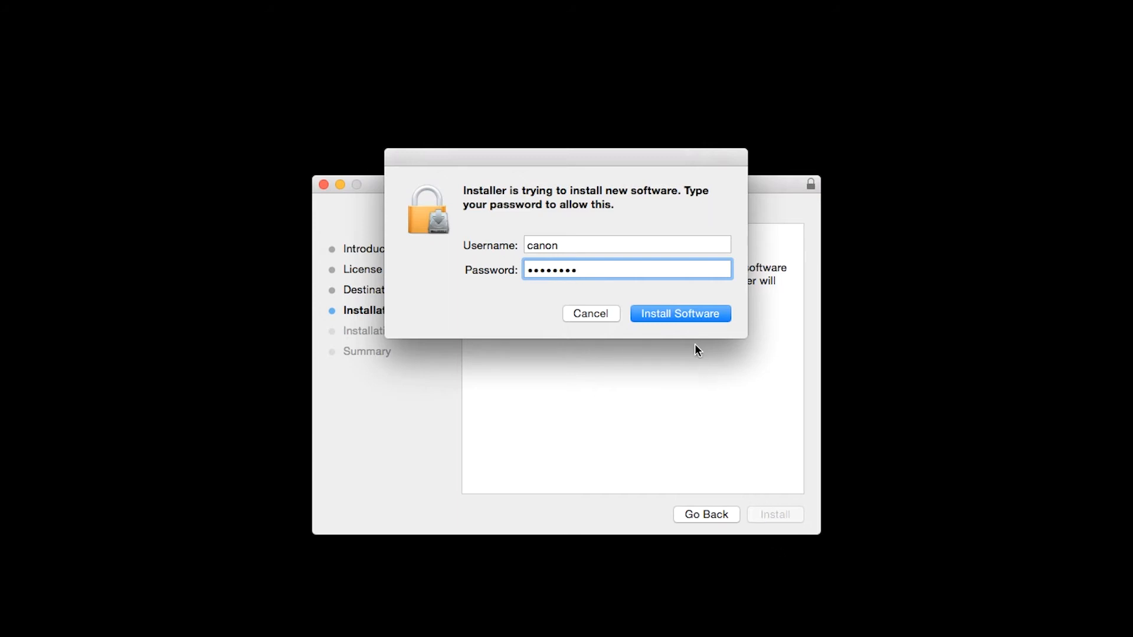
pyautogui.click(678, 314)
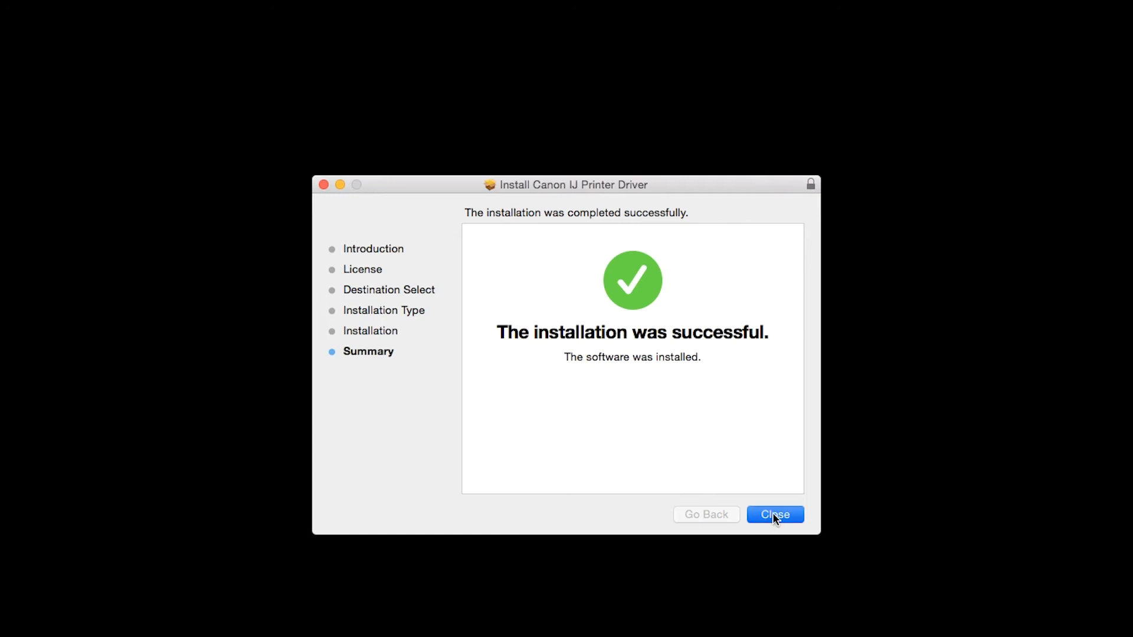
pyautogui.click(774, 515)
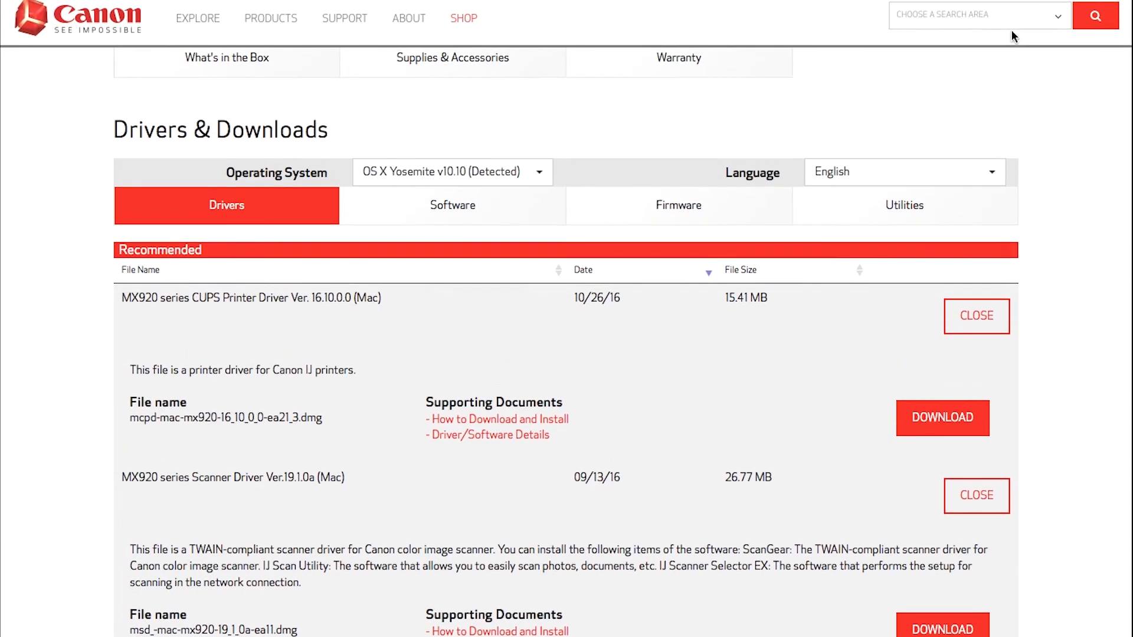
# Step: Download the MX920 series scanner driver from Canon's site and bring up its ScanGear package
pyautogui.click(1011, 14)
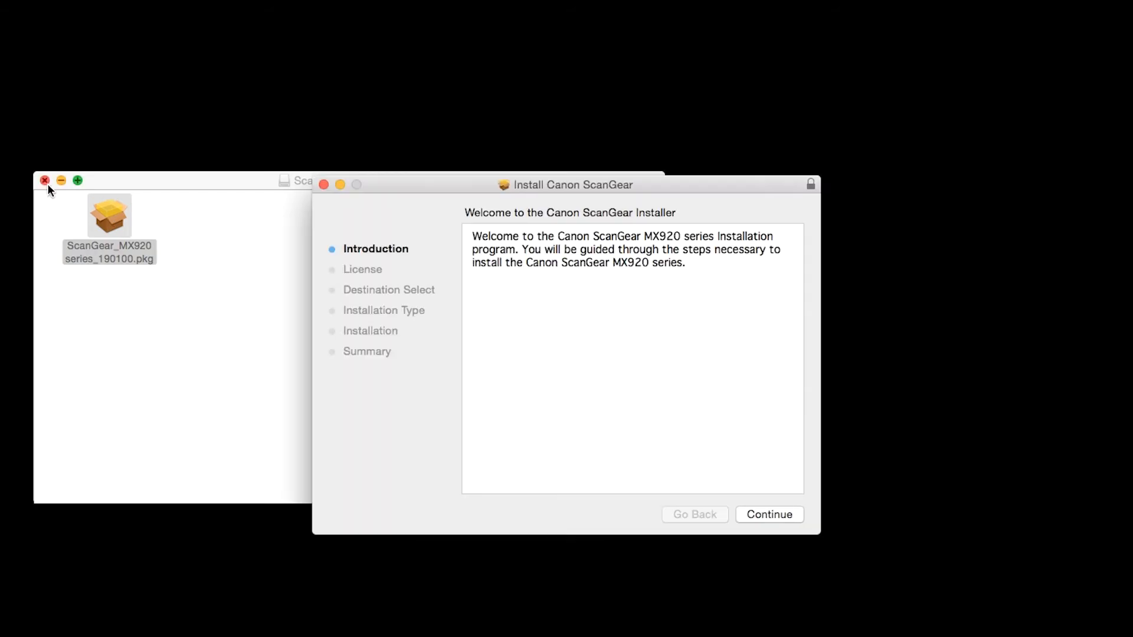
# Step: Walk the ScanGear MX920 installer through license agreement and standard install, authorizing with the admin password
pyautogui.click(44, 179)
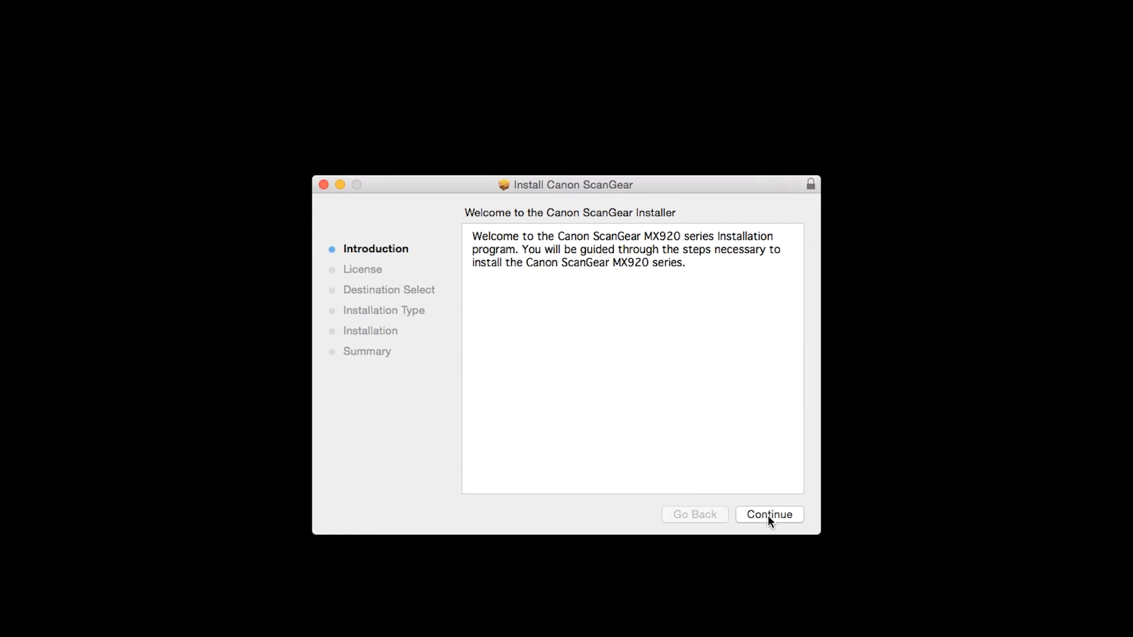
pyautogui.click(768, 514)
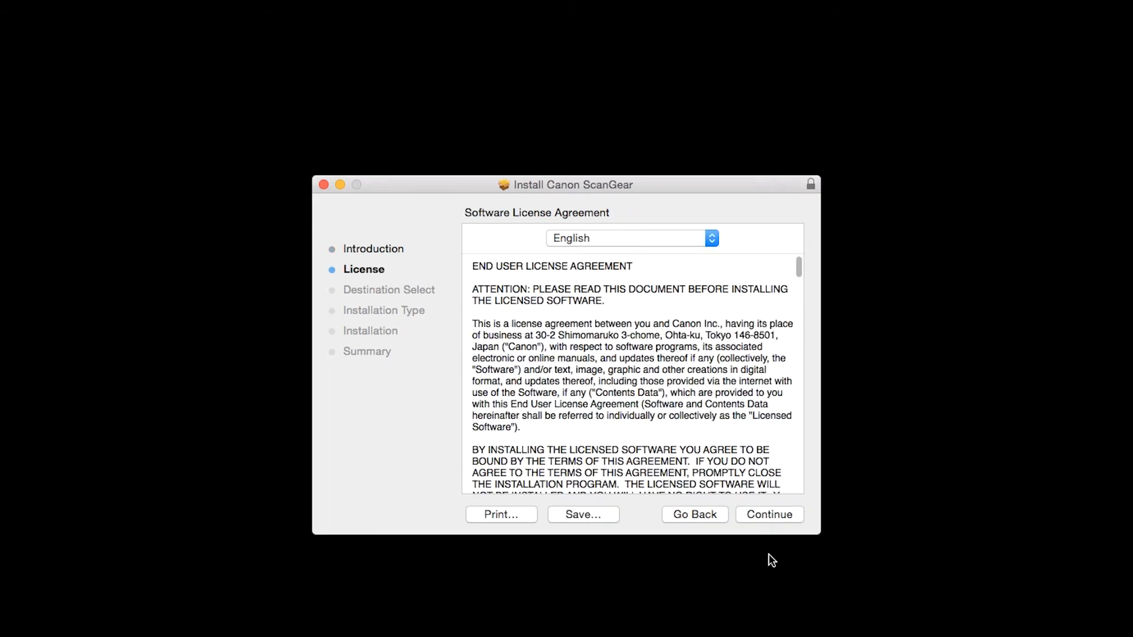
pyautogui.click(768, 514)
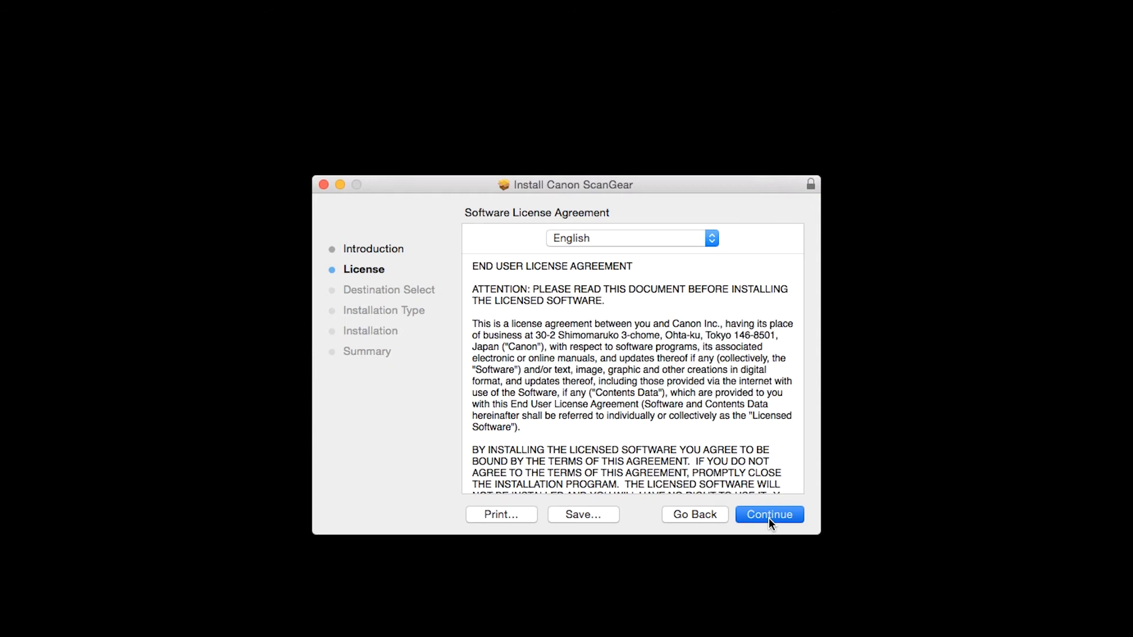
pyautogui.click(768, 514)
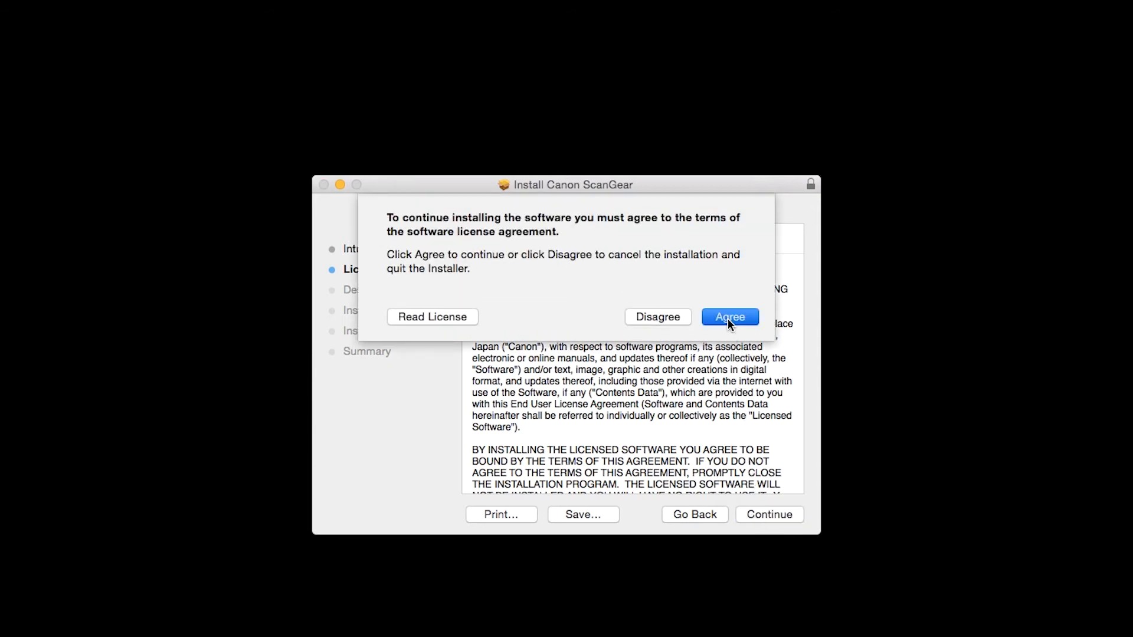
pyautogui.click(729, 316)
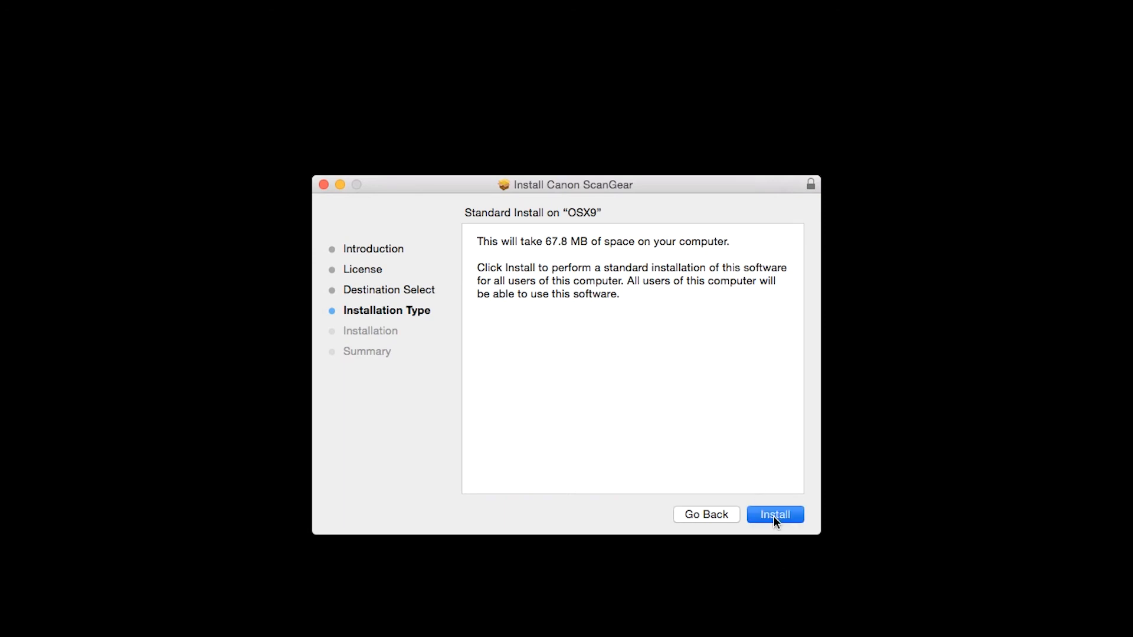
pyautogui.click(774, 514)
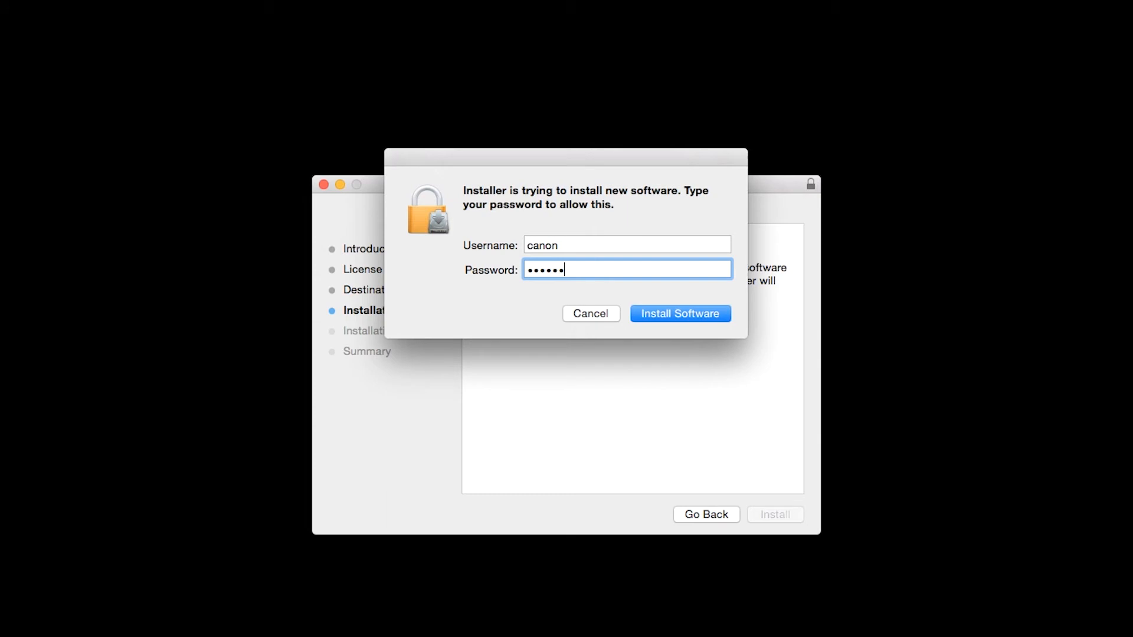
pyautogui.write('••')
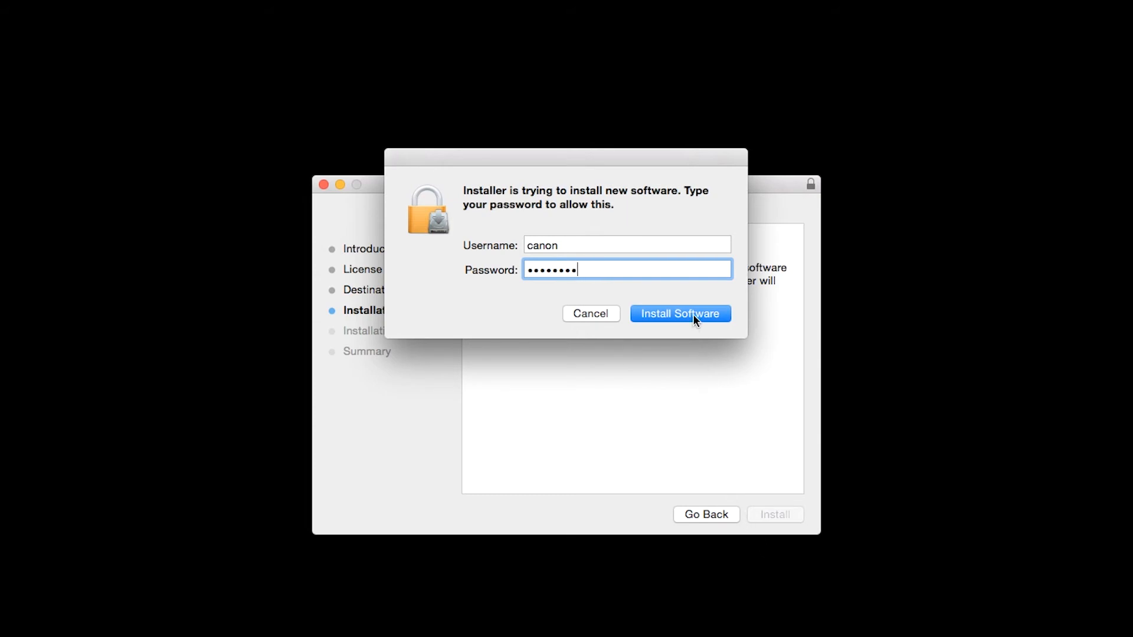
pyautogui.click(678, 313)
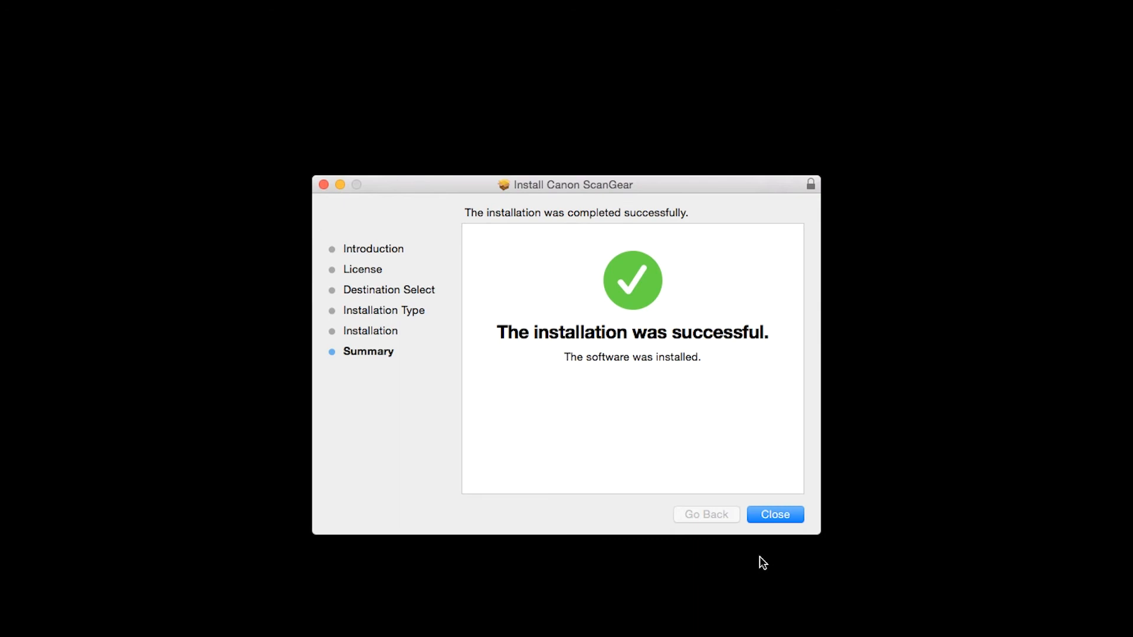
pyautogui.moveTo(774, 514)
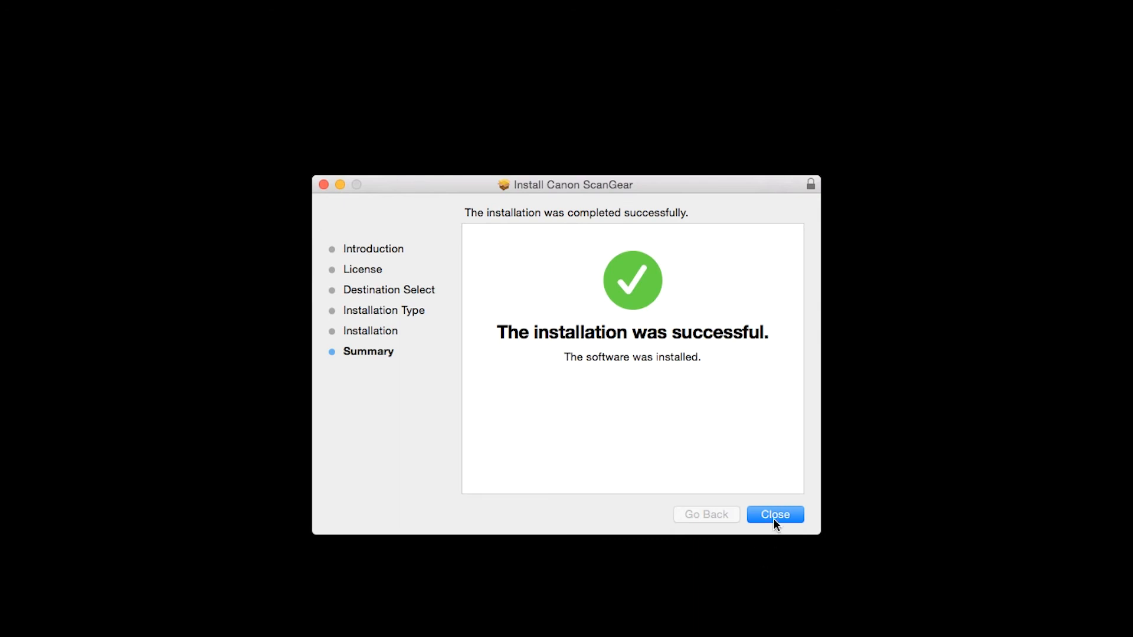
# Step: Close the ScanGear installer and start Add Printer or Scanner from Printers & Scanners
pyautogui.click(774, 515)
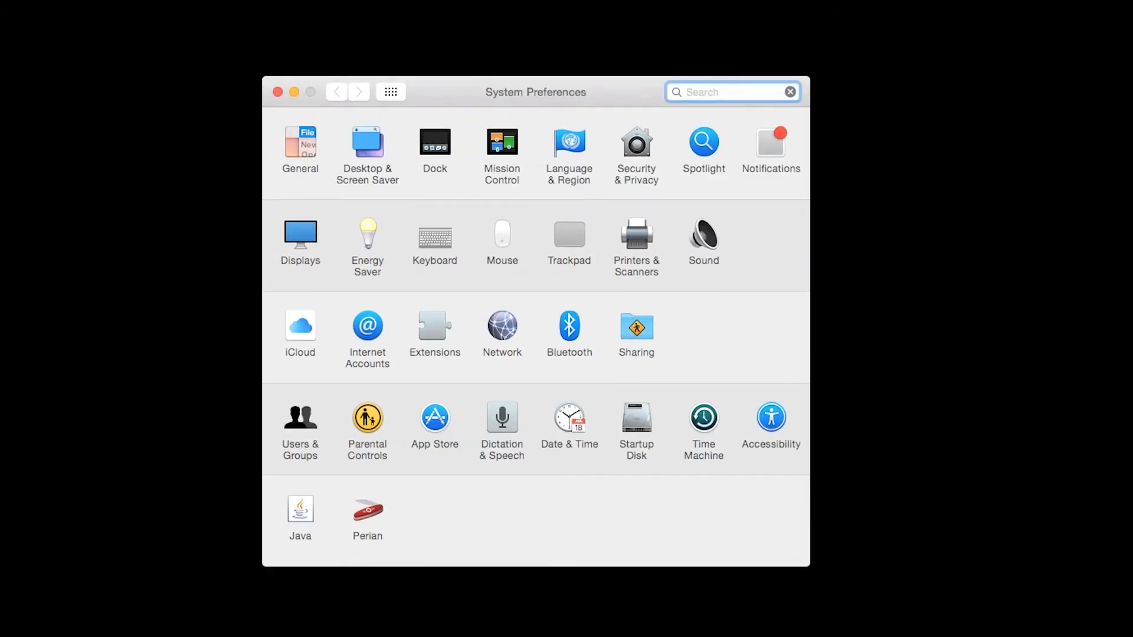
pyautogui.moveTo(656, 291)
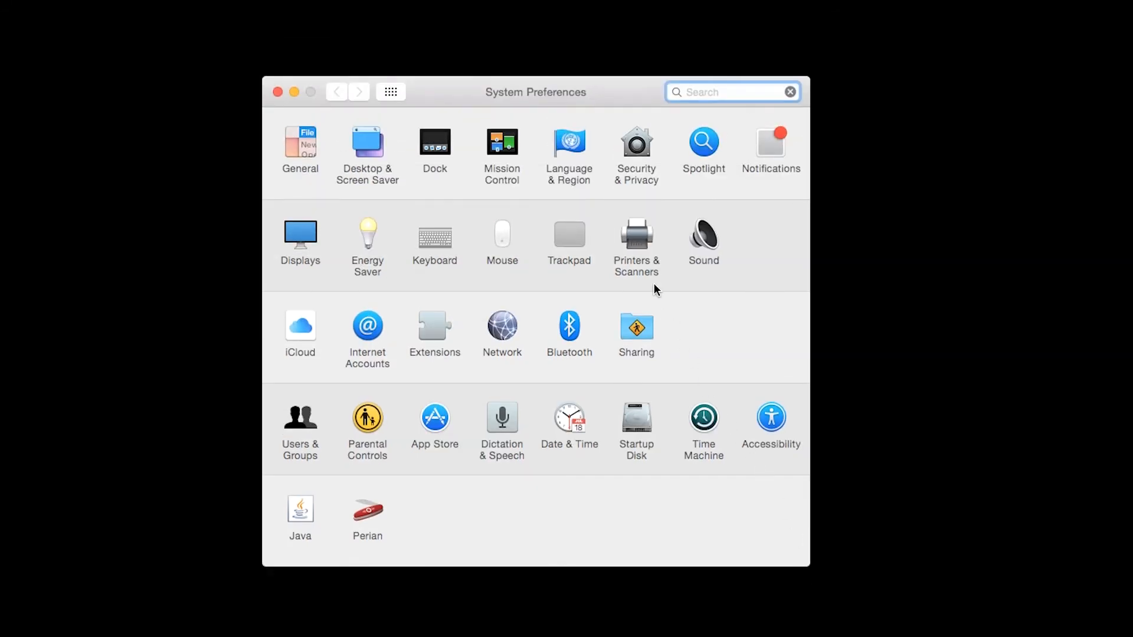
pyautogui.click(636, 242)
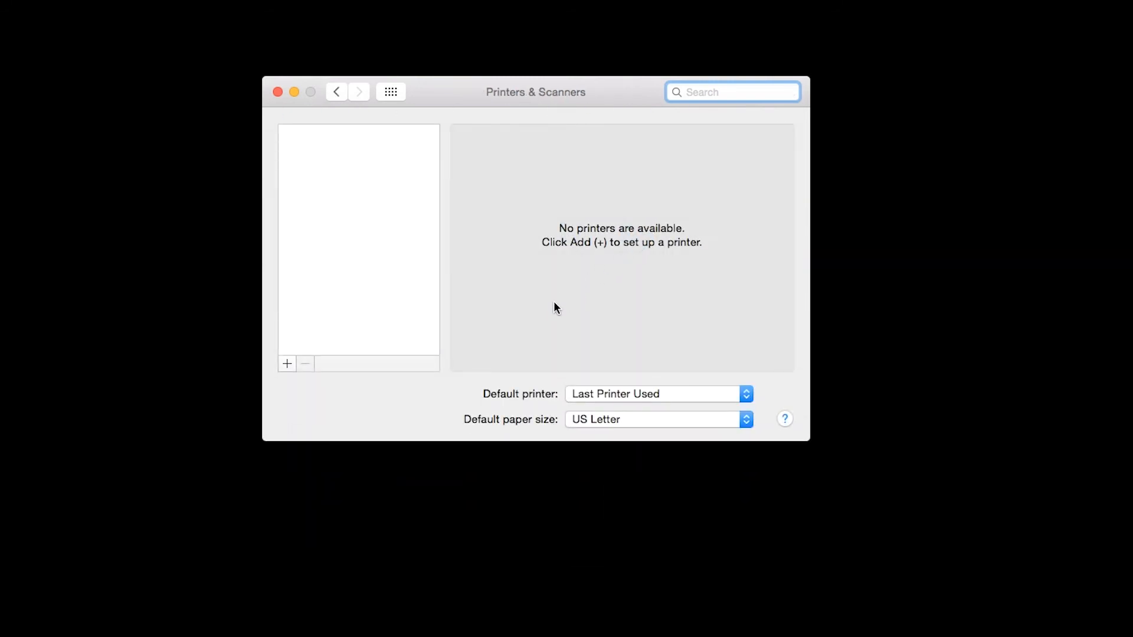
pyautogui.click(287, 364)
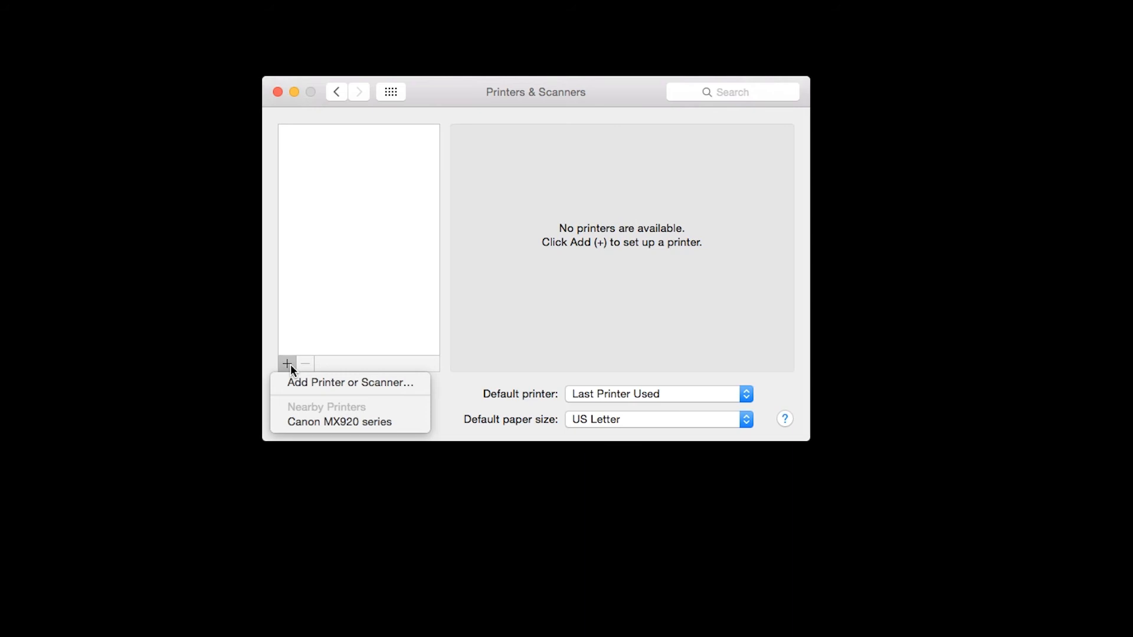
pyautogui.click(349, 383)
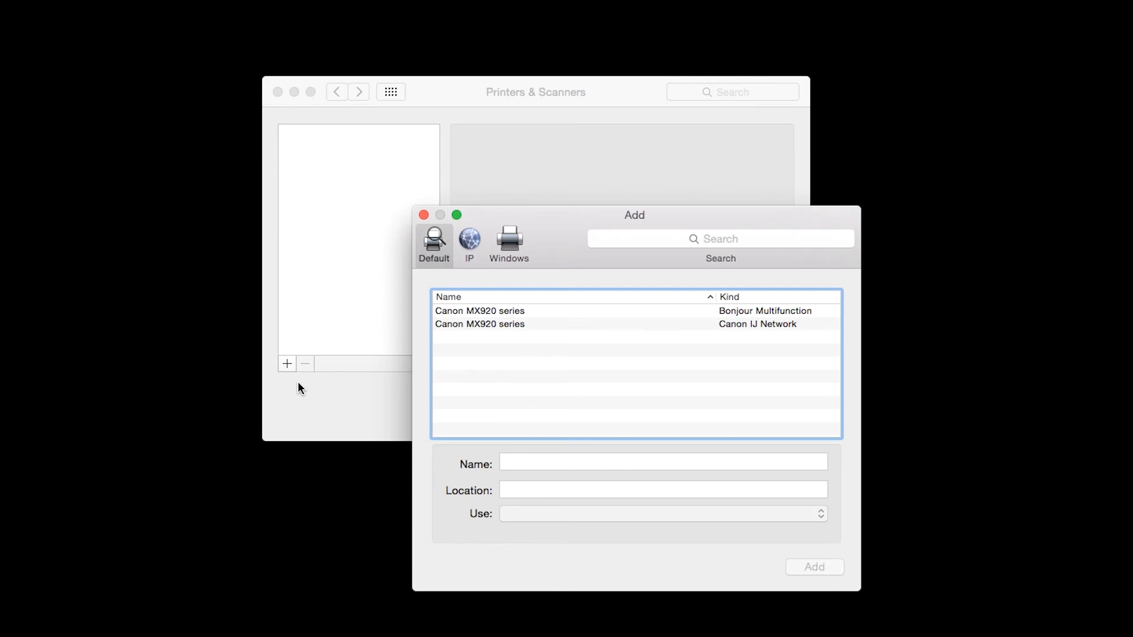
pyautogui.moveTo(394, 386)
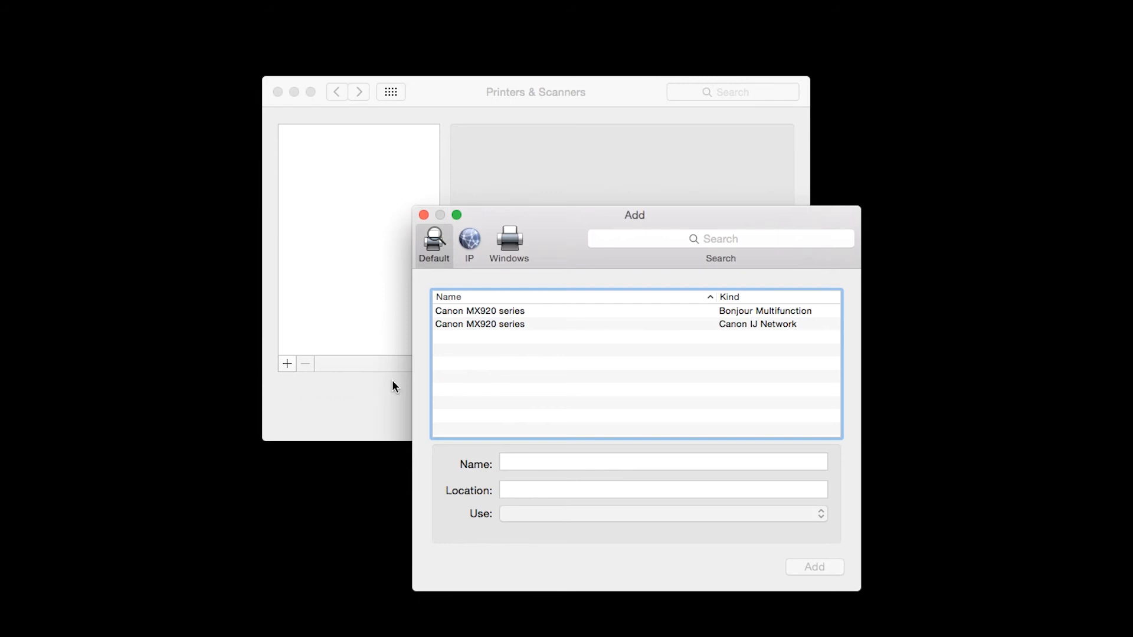
# Step: Add the Canon MX920 series entry on the Canon IJ Network connection to the printers list
pyautogui.click(479, 323)
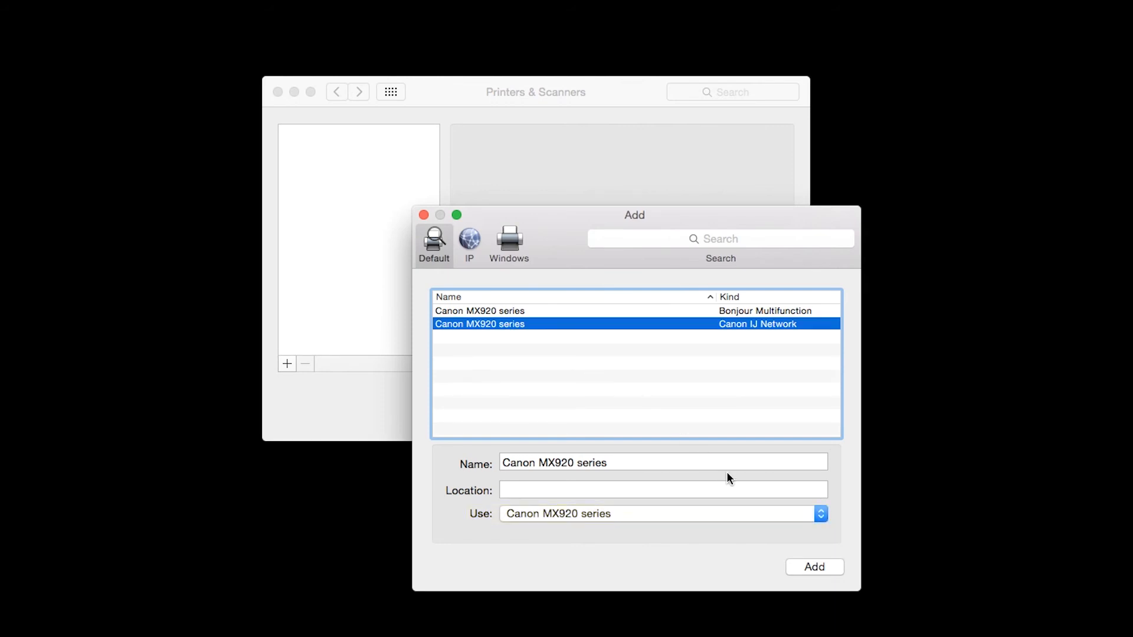
pyautogui.click(814, 568)
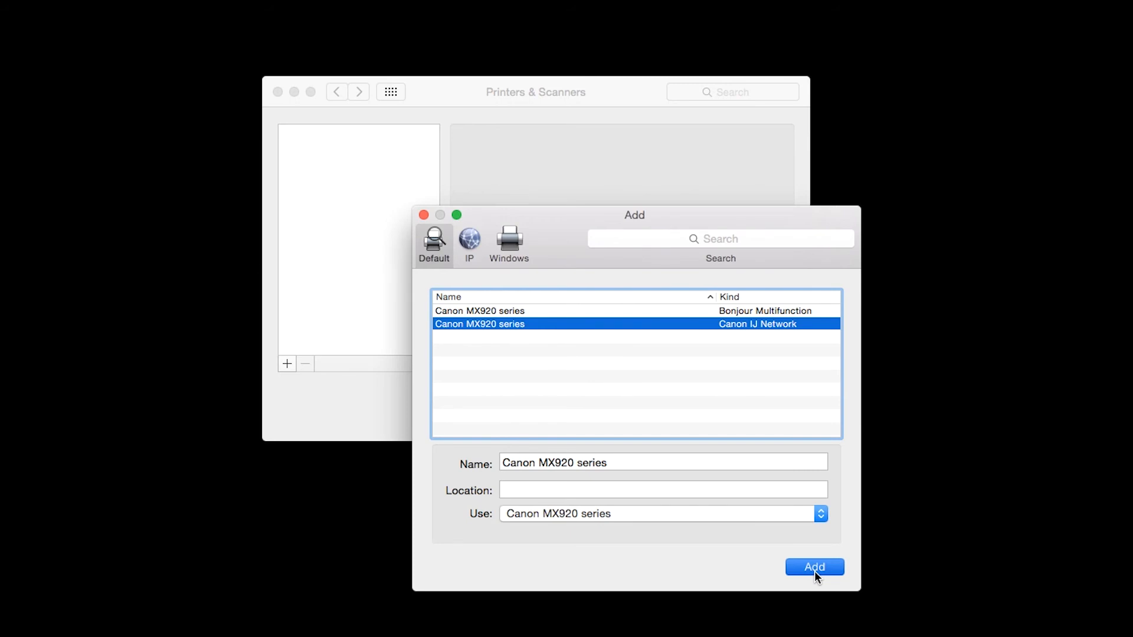
pyautogui.click(812, 567)
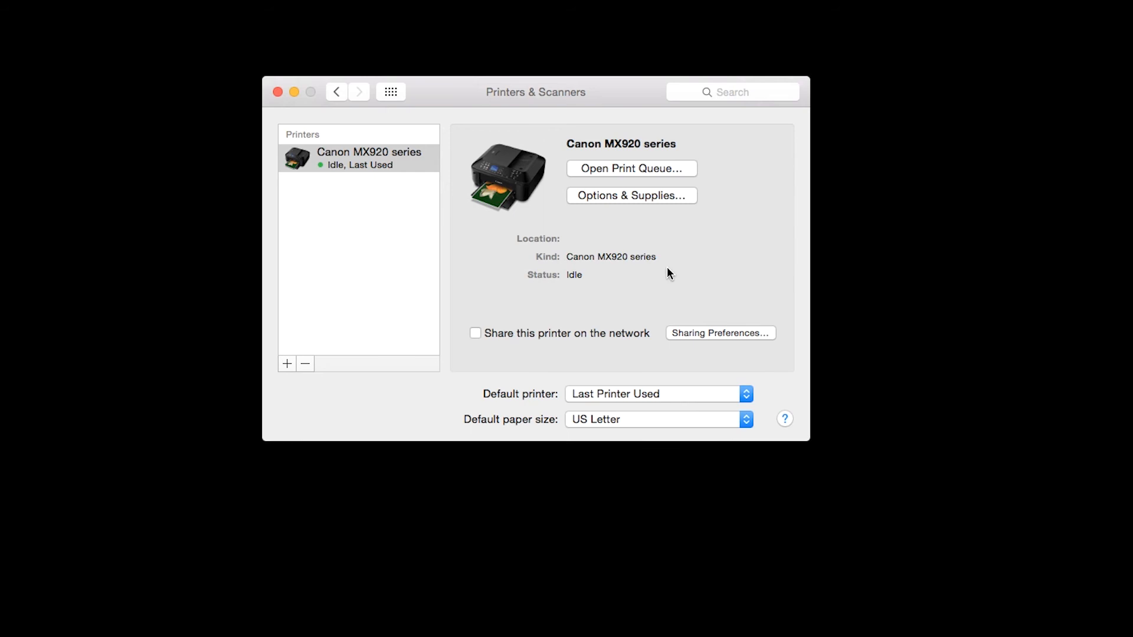
# Step: In the MX920's Options & Supplies Utility section, print a test page
pyautogui.click(630, 195)
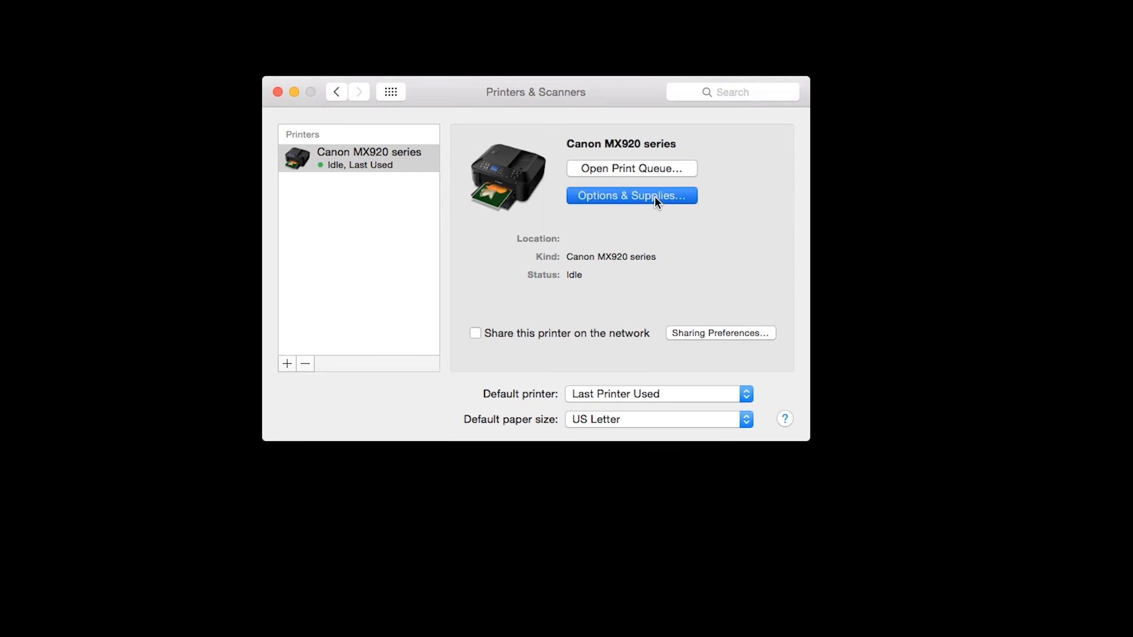
pyautogui.click(632, 195)
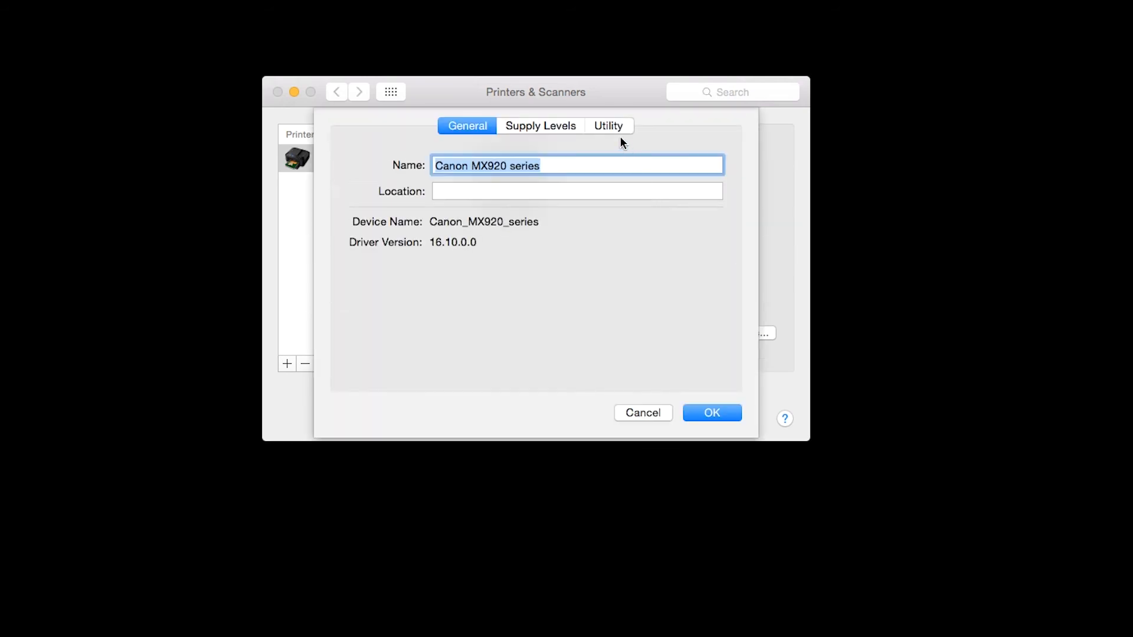
pyautogui.click(609, 126)
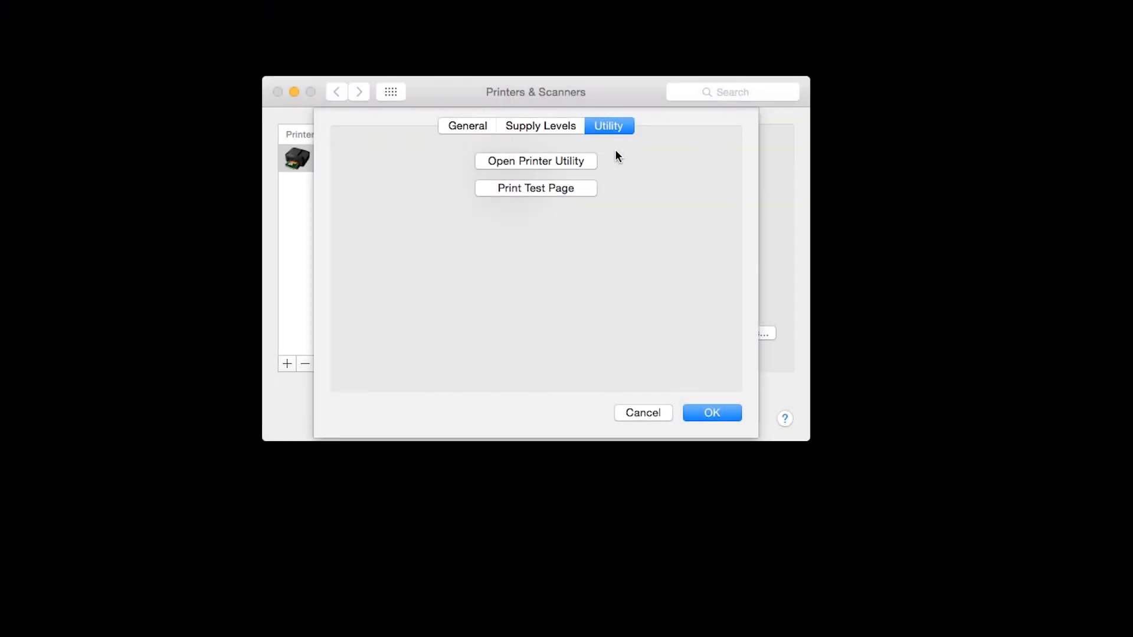
pyautogui.click(535, 188)
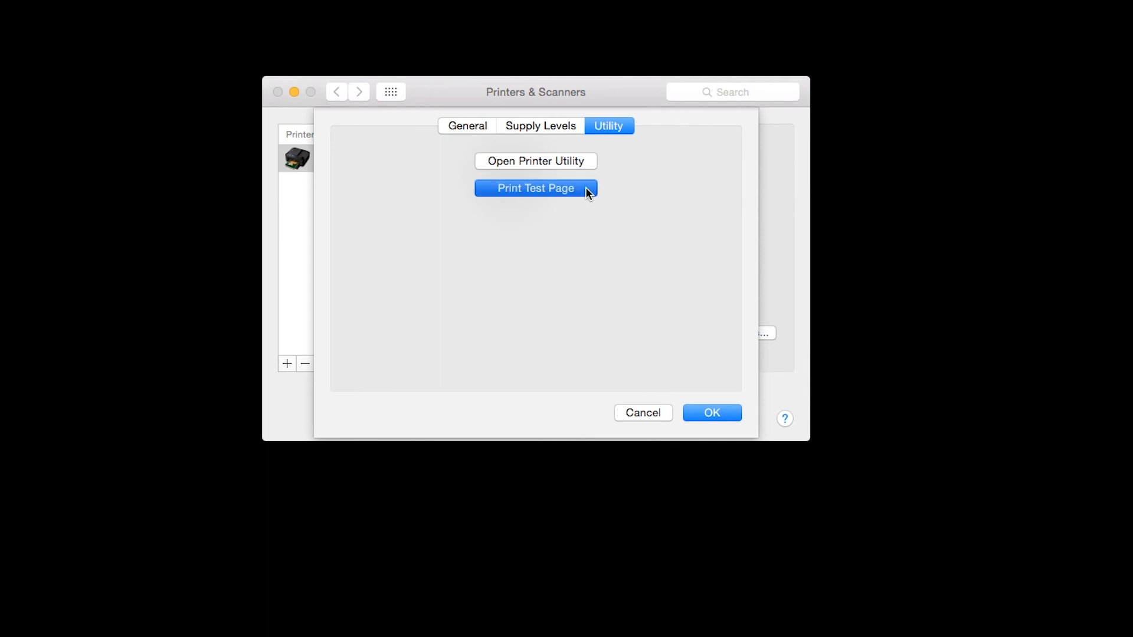